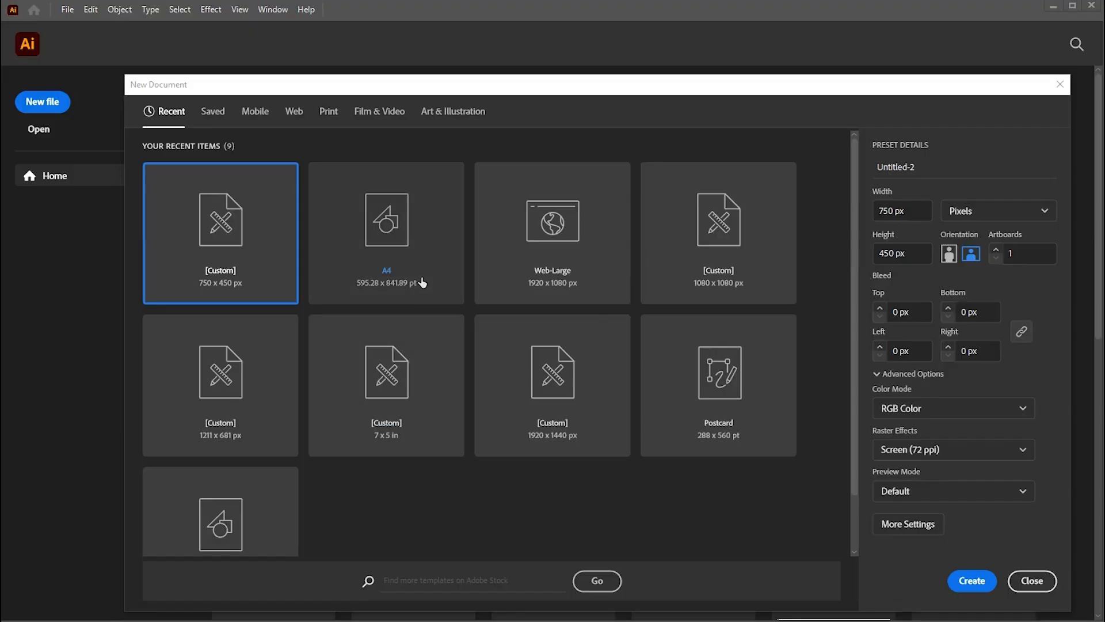
- Create a new 1920 × 1080 px document from the Web-Large preset
{"action": "left_click", "coordinate": [552, 233]}
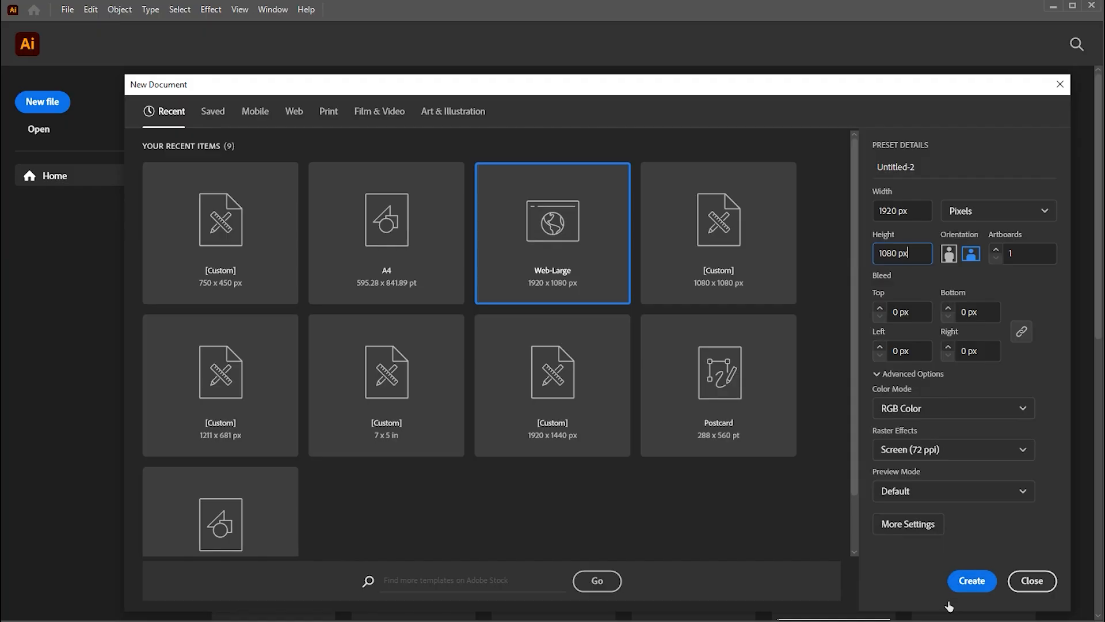
{"action": "left_click", "coordinate": [971, 580]}
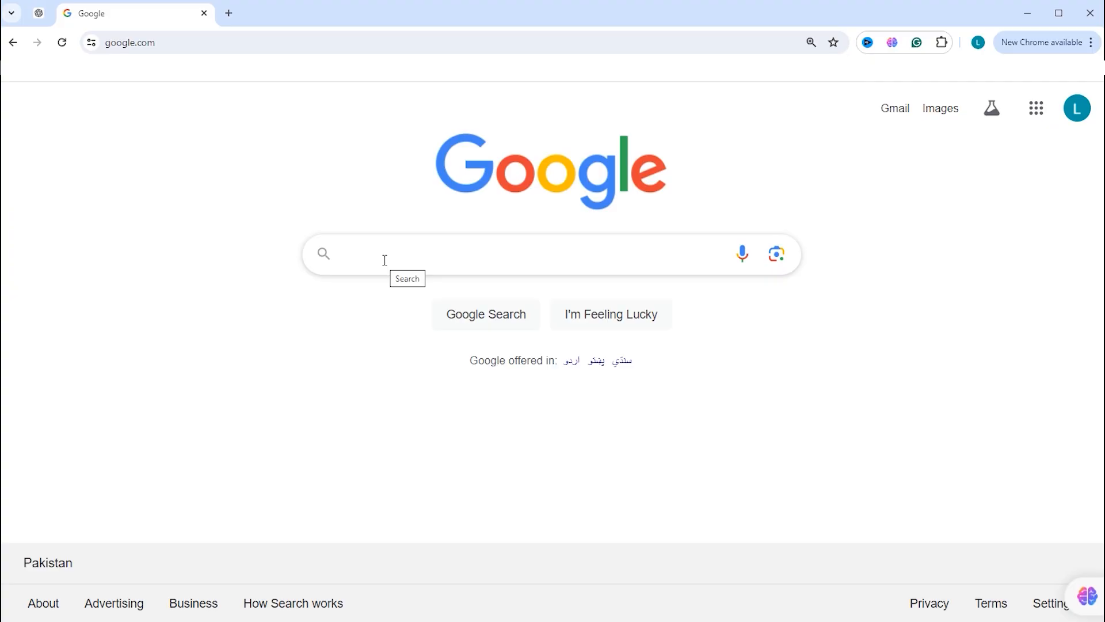
- Search Google Images for 'sheep silhouette' and open the printable SHEEP silhouette
{"action": "left_click", "coordinate": [493, 254]}
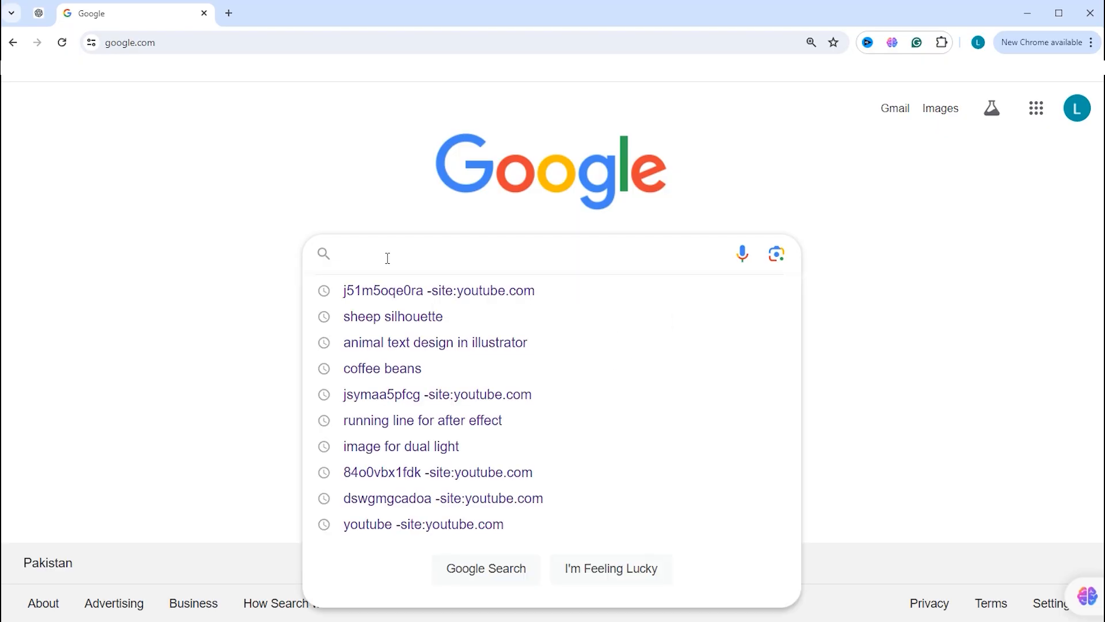
{"action": "type", "text": "sheep"}
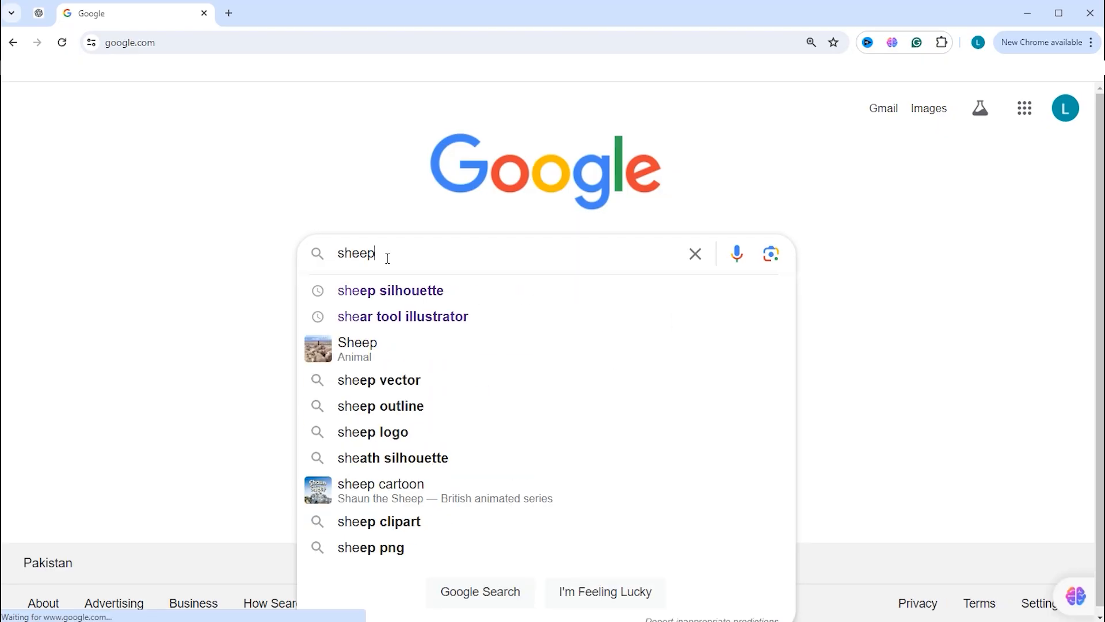
{"action": "left_click", "coordinate": [390, 289]}
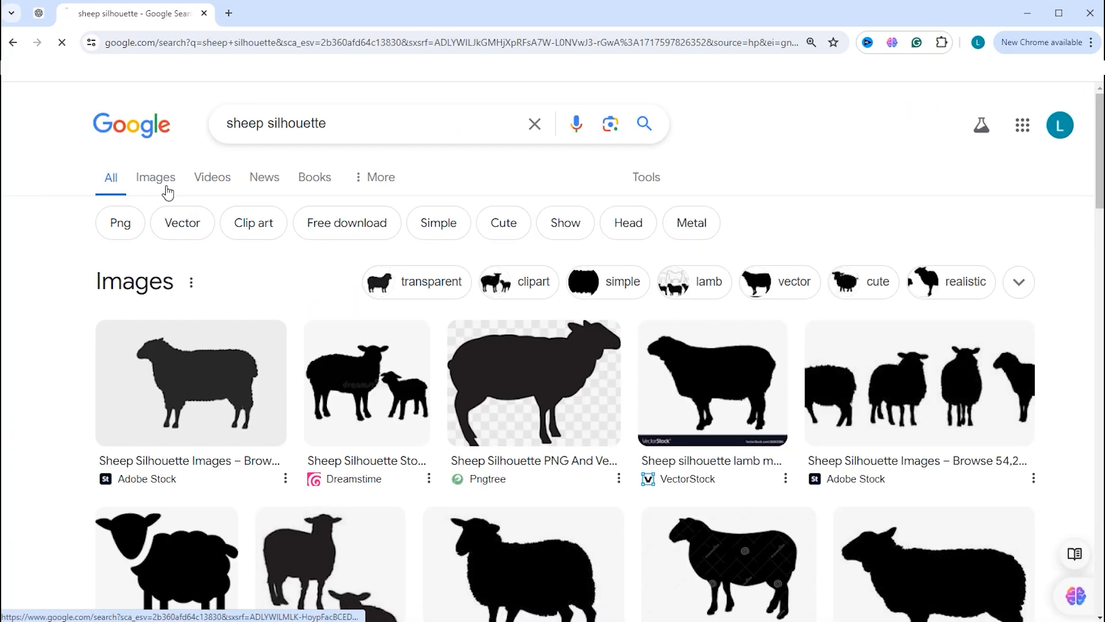
{"action": "left_click", "coordinate": [155, 177]}
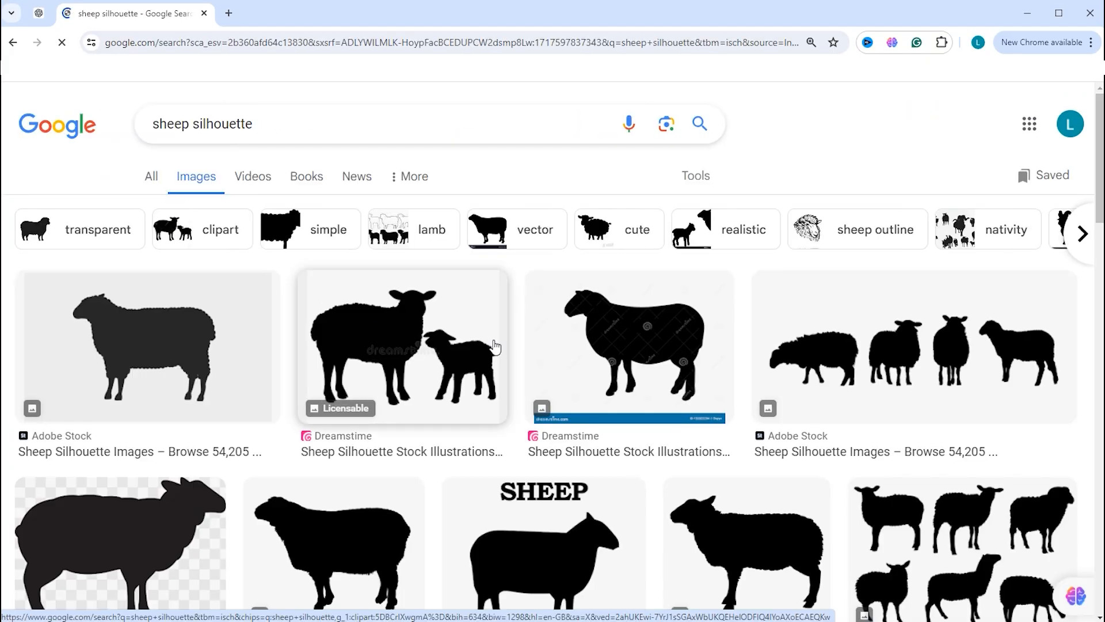
{"action": "scroll", "scroll_direction": "down", "scroll_amount": 3}
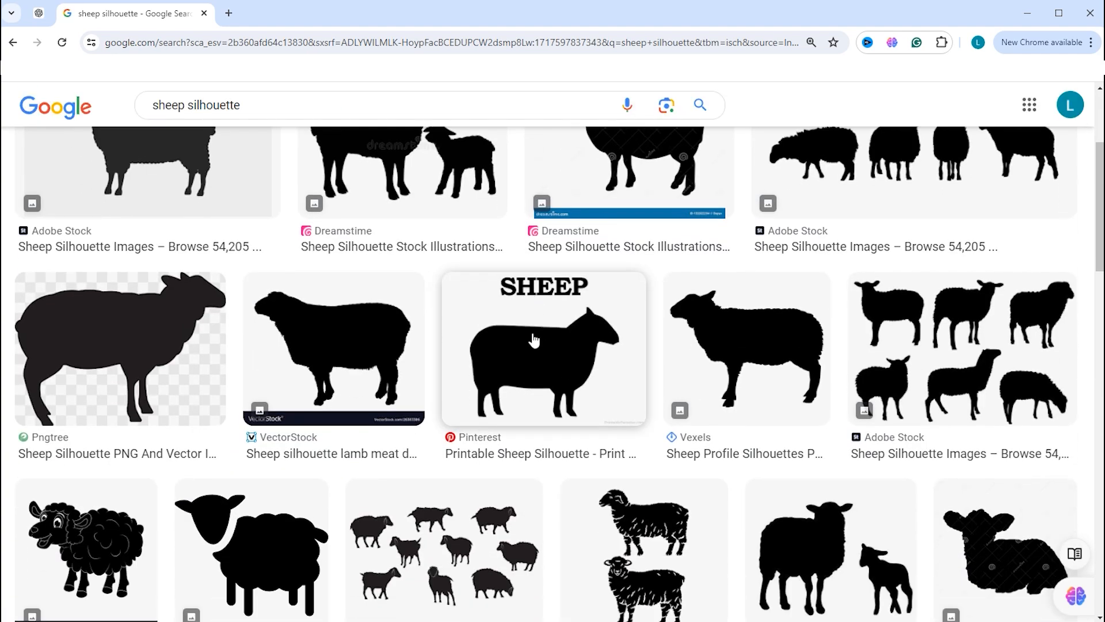
{"action": "left_click", "coordinate": [543, 348]}
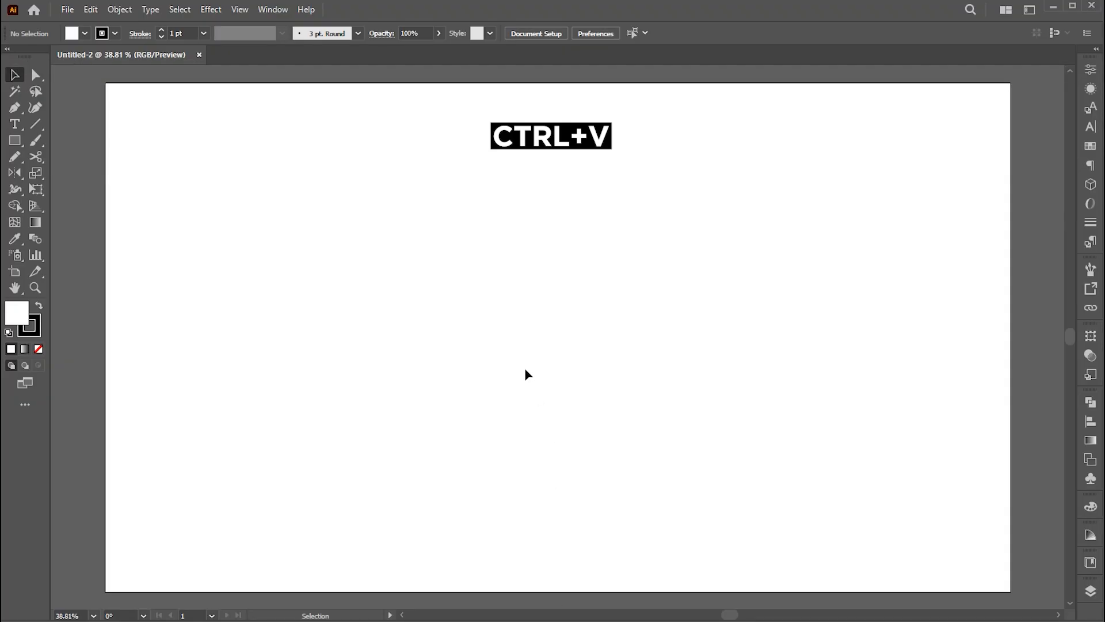
- Paste the sheep picture onto the artboard and zoom in on it
{"action": "key", "text": "ctrl+v"}
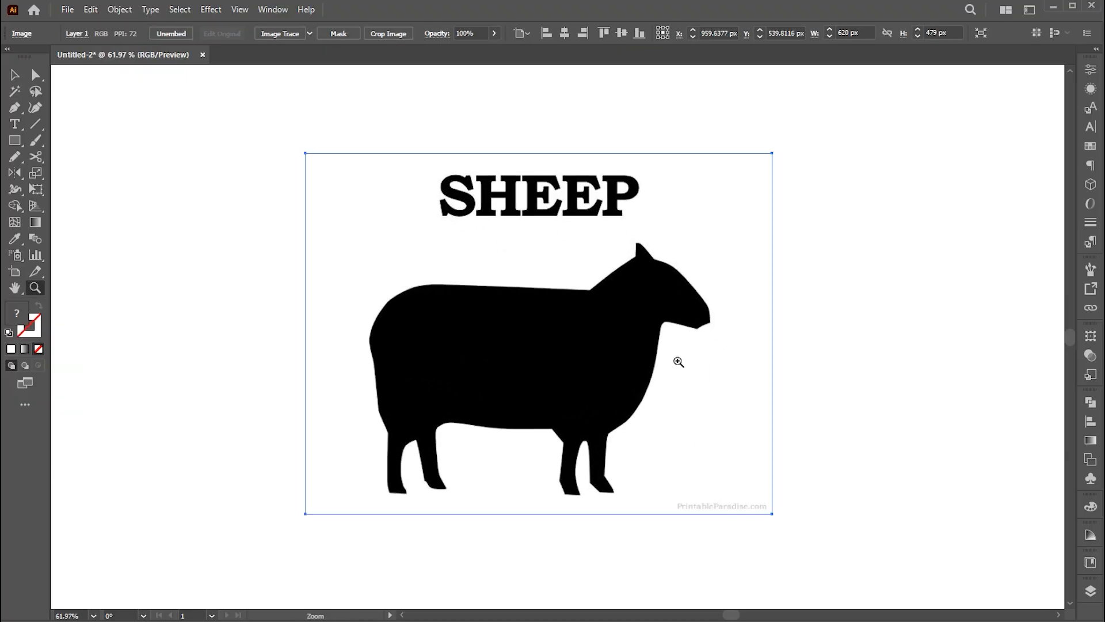
{"action": "left_click", "coordinate": [14, 75]}
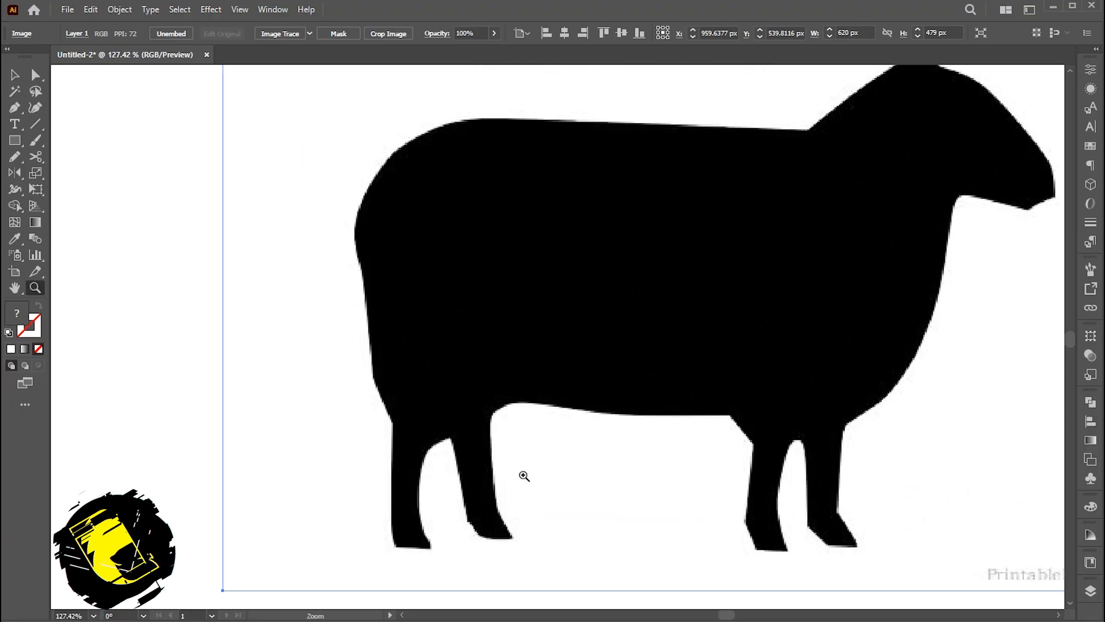
{"action": "left_click", "coordinate": [15, 107]}
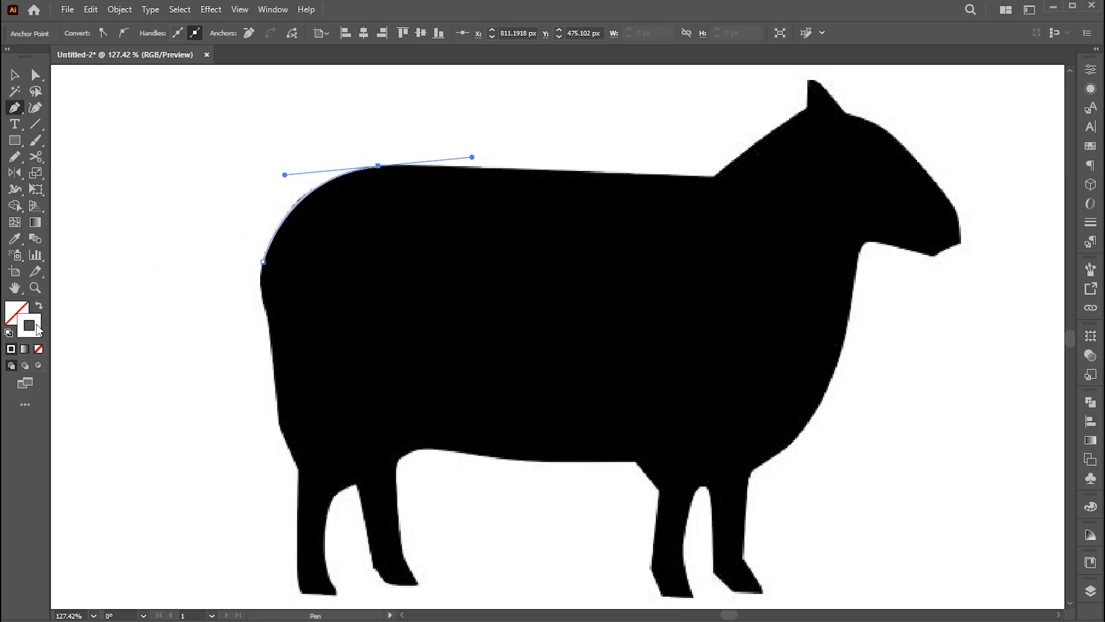
- Set a red stroke and trace the sheep's outline, starting at the ear and face
{"action": "double_click", "coordinate": [16, 315]}
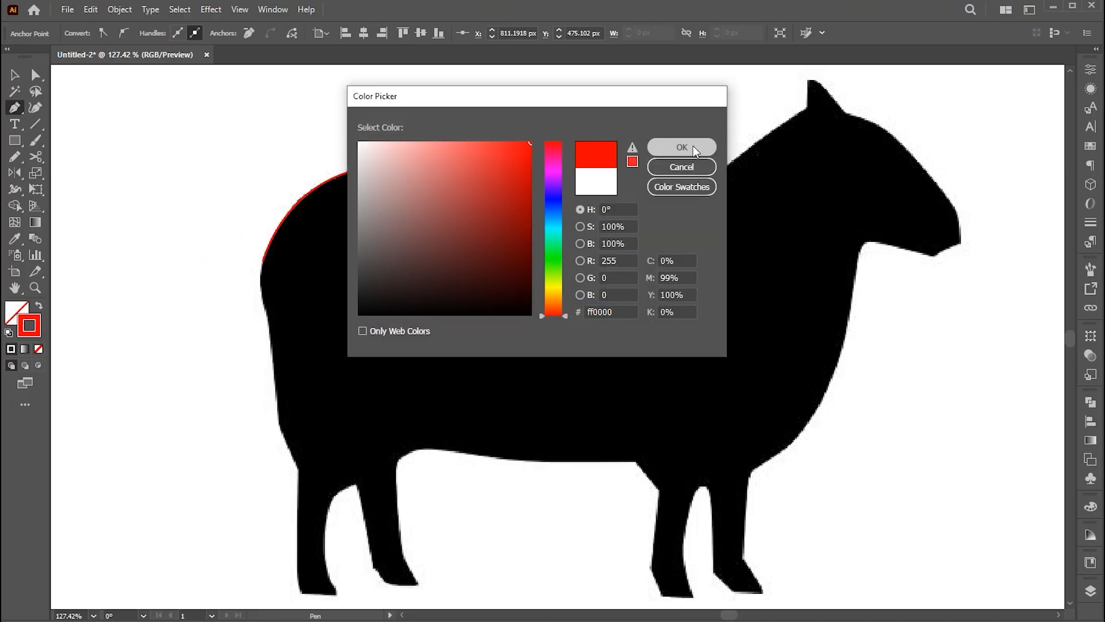
{"action": "left_click", "coordinate": [680, 147]}
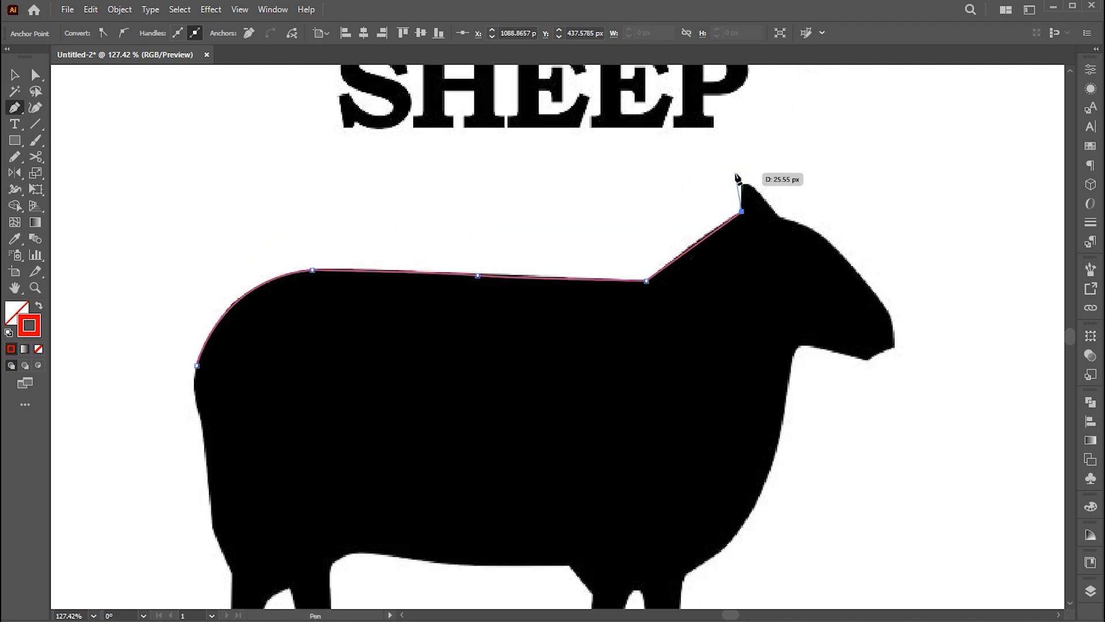
{"action": "left_click_drag", "start_coordinate": [740, 213], "coordinate": [895, 334]}
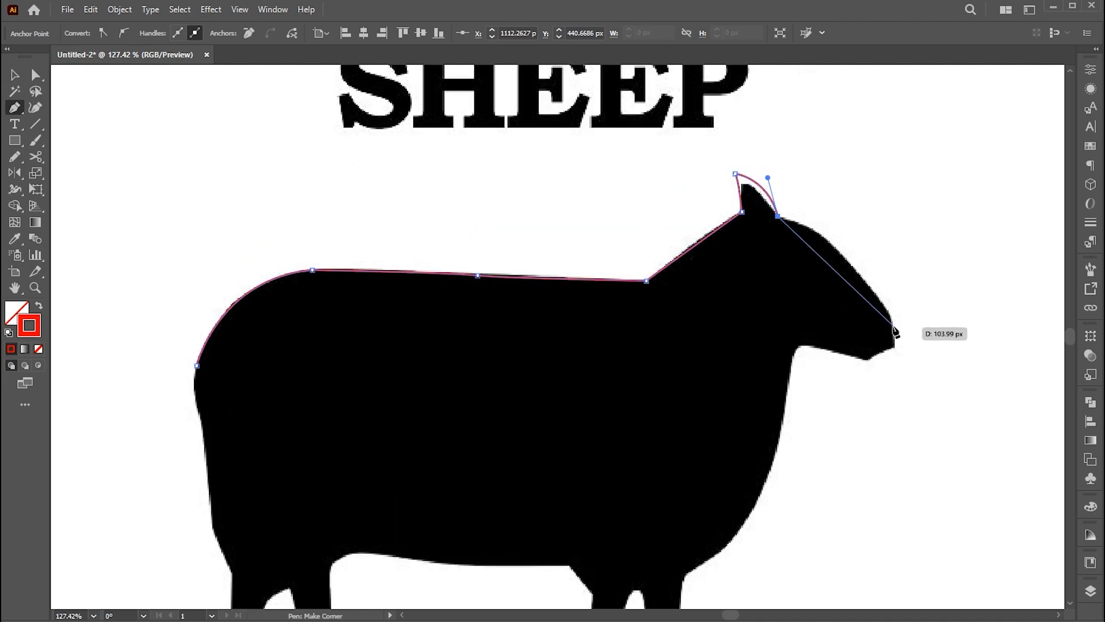
{"action": "left_click_drag", "start_coordinate": [894, 332], "coordinate": [892, 352]}
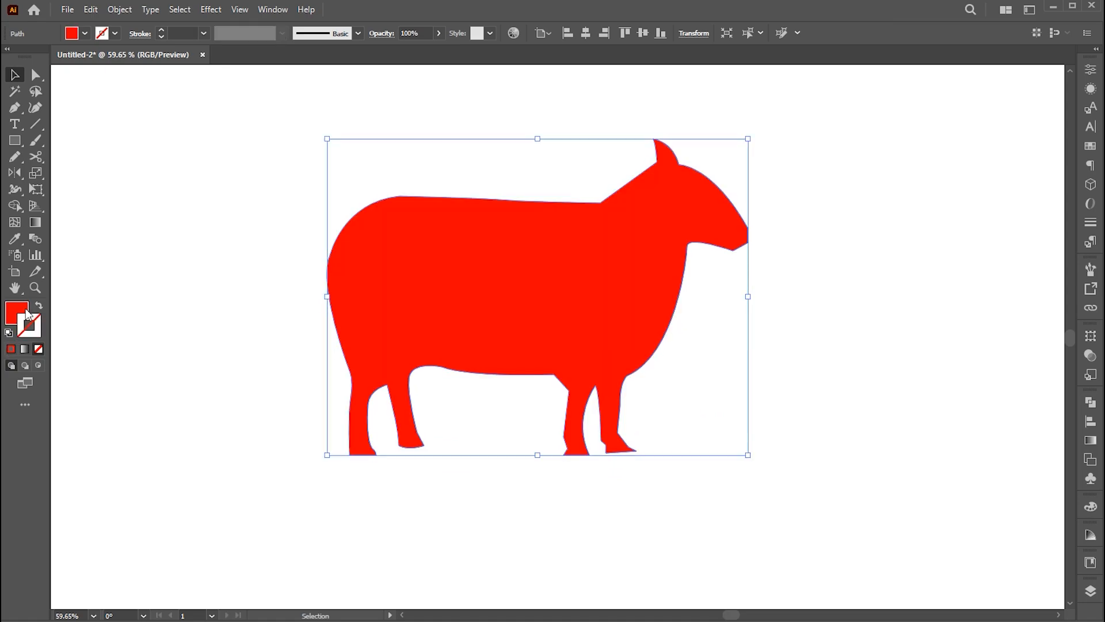
- Fill the traced sheep black and smooth the curves at the neck and hind foot
{"action": "double_click", "coordinate": [17, 304]}
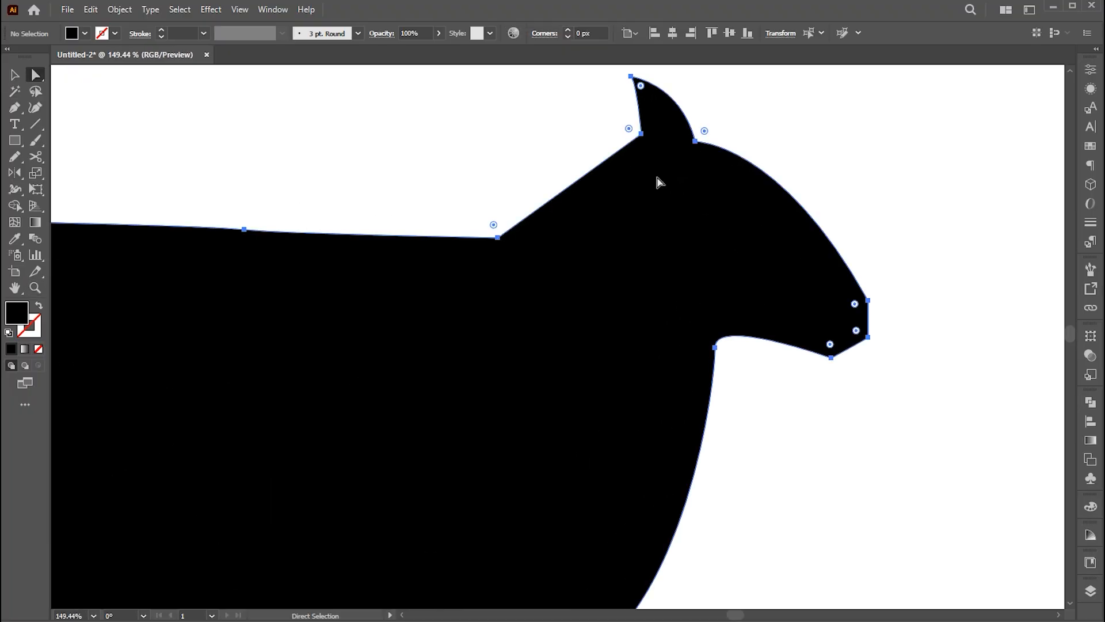
{"action": "left_click", "coordinate": [15, 107]}
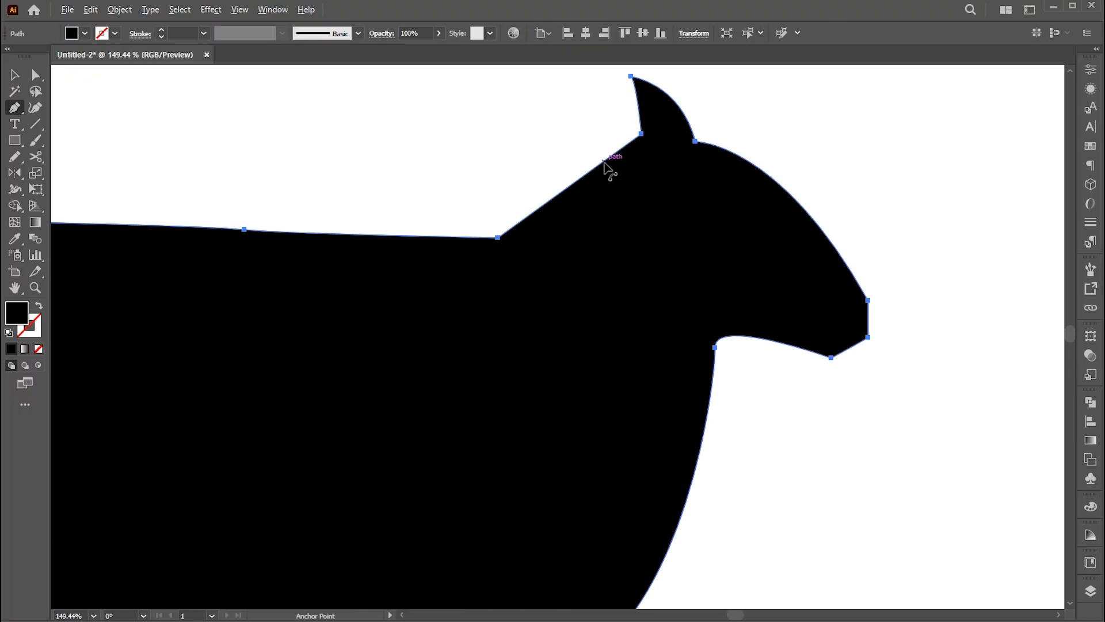
{"action": "left_click", "coordinate": [14, 74]}
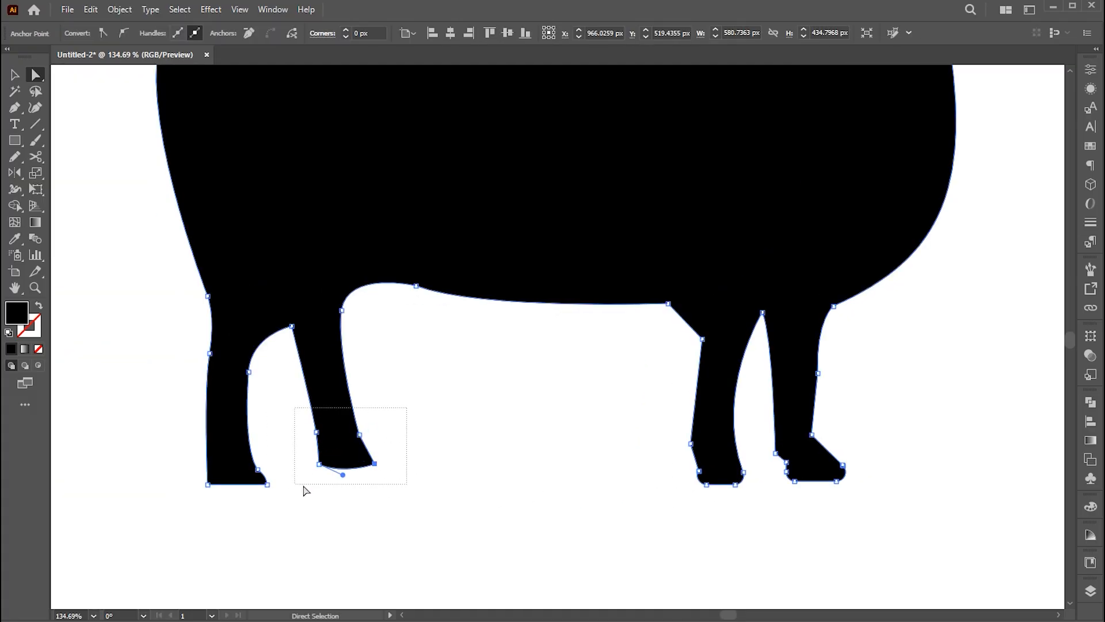
{"action": "left_click_drag", "start_coordinate": [342, 474], "coordinate": [352, 484]}
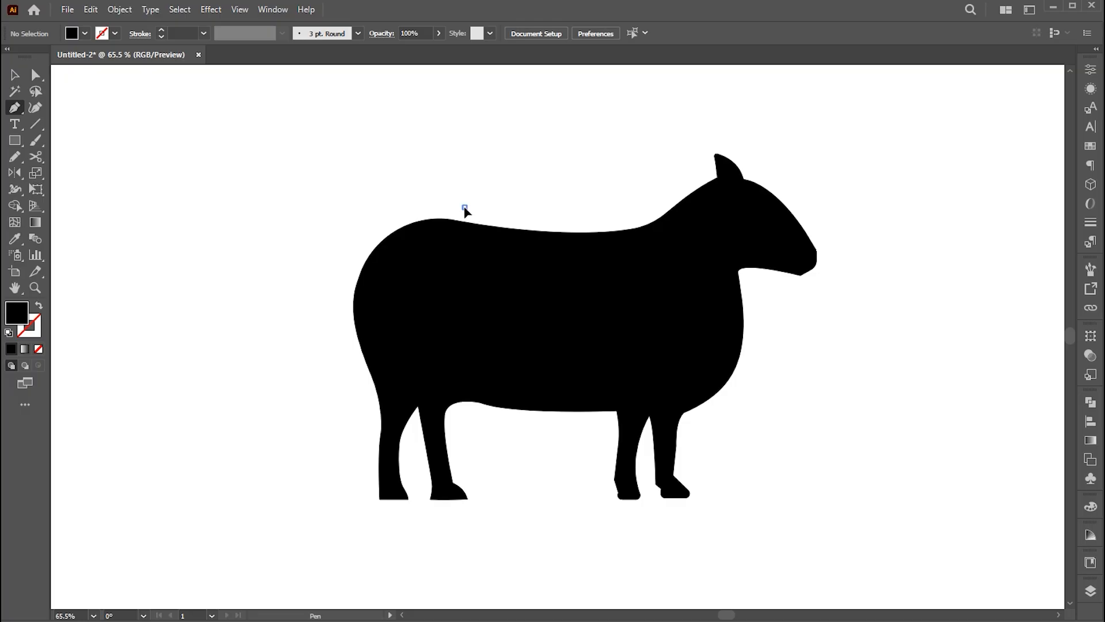
- Draw a curved dividing line from the sheep's back to its belly and make it white
{"action": "left_click_drag", "start_coordinate": [464, 206], "coordinate": [448, 312]}
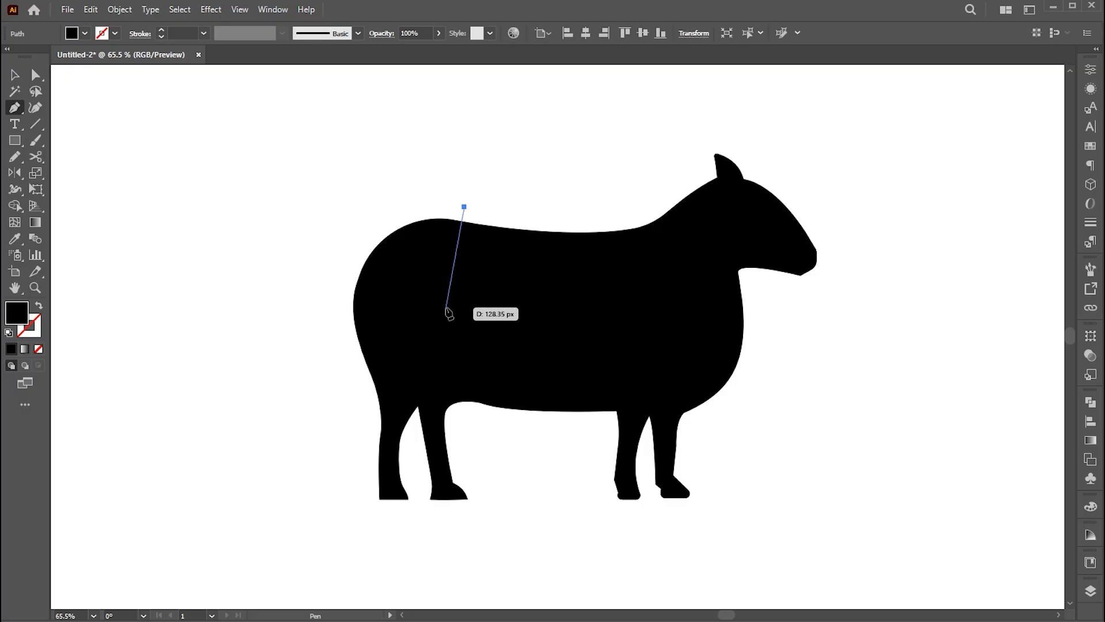
{"action": "left_click_drag", "start_coordinate": [449, 312], "coordinate": [455, 419]}
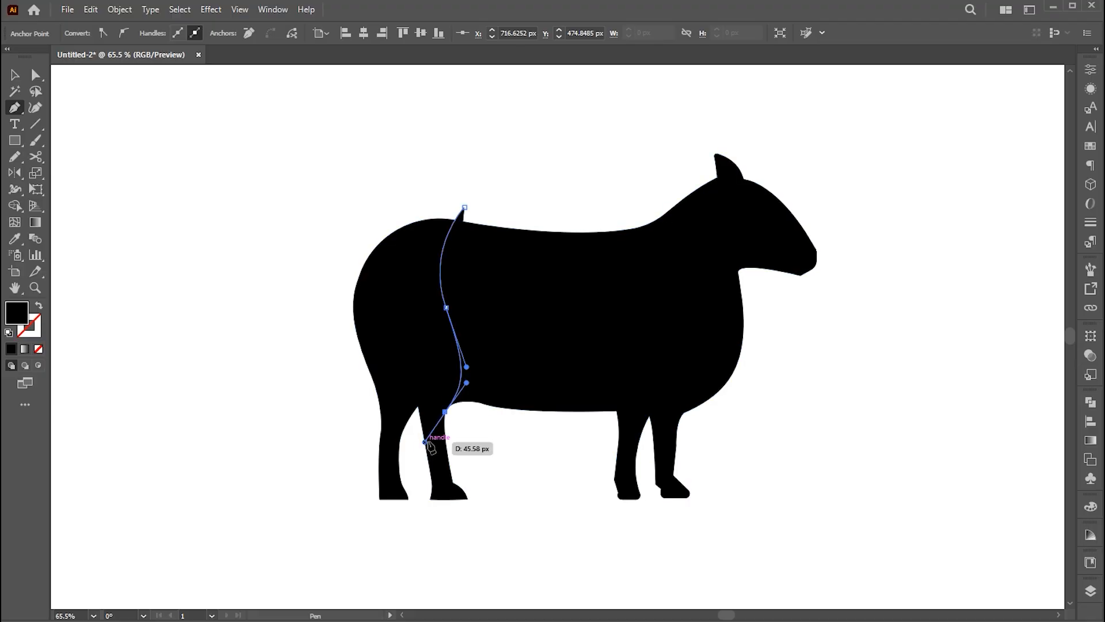
{"action": "left_click", "coordinate": [15, 75]}
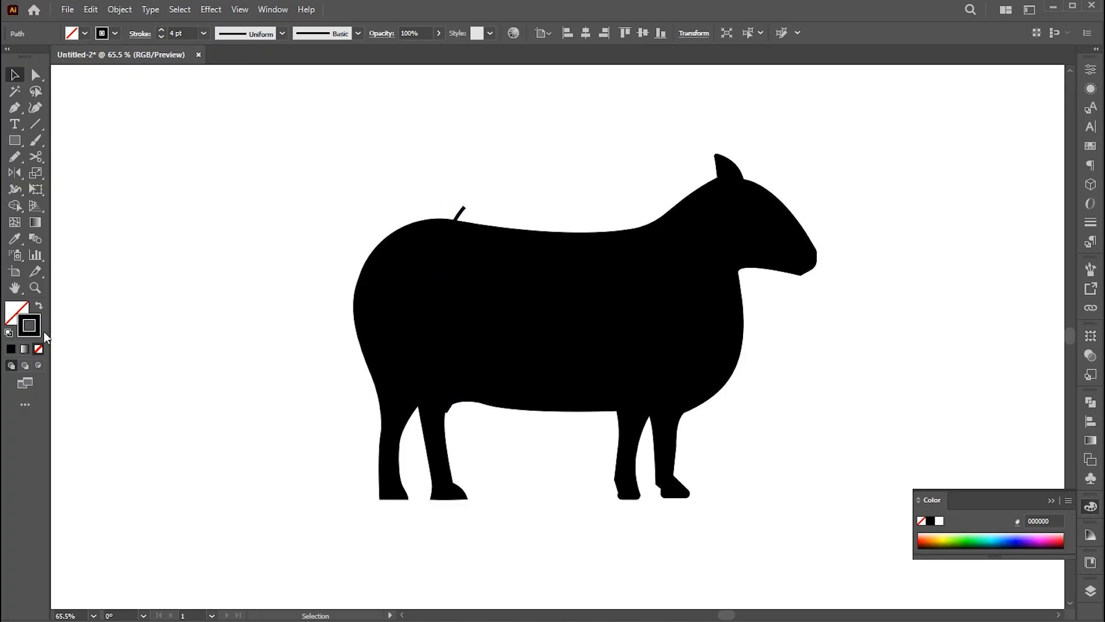
{"action": "double_click", "coordinate": [29, 325]}
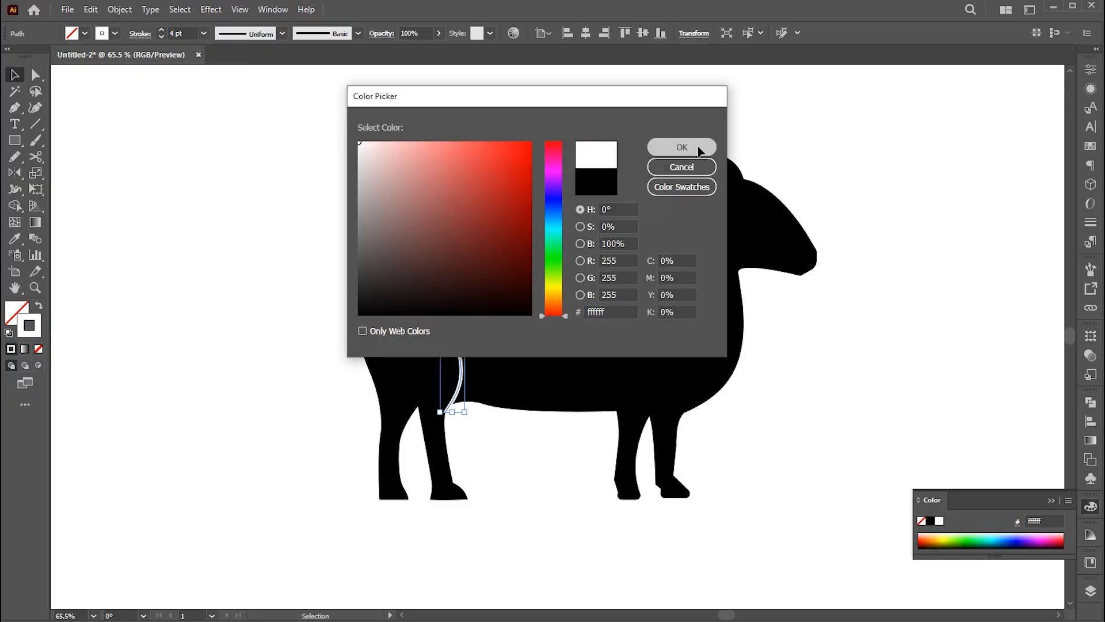
{"action": "left_click", "coordinate": [681, 147]}
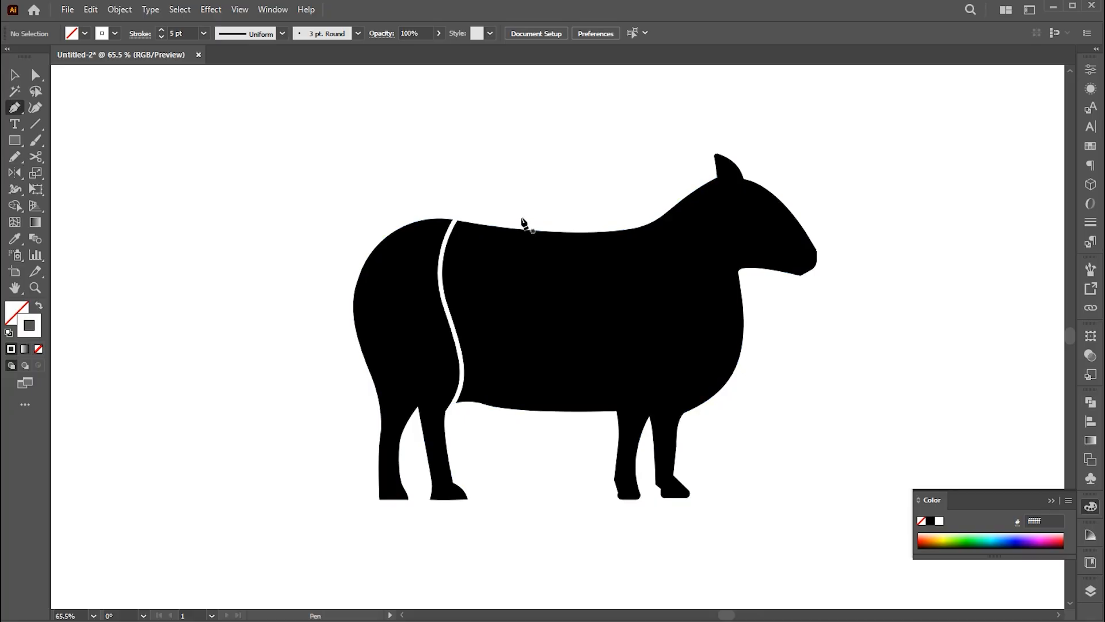
- Add more dividing lines, drawing a fourth down to the front leg and curving it
{"action": "left_click", "coordinate": [524, 468]}
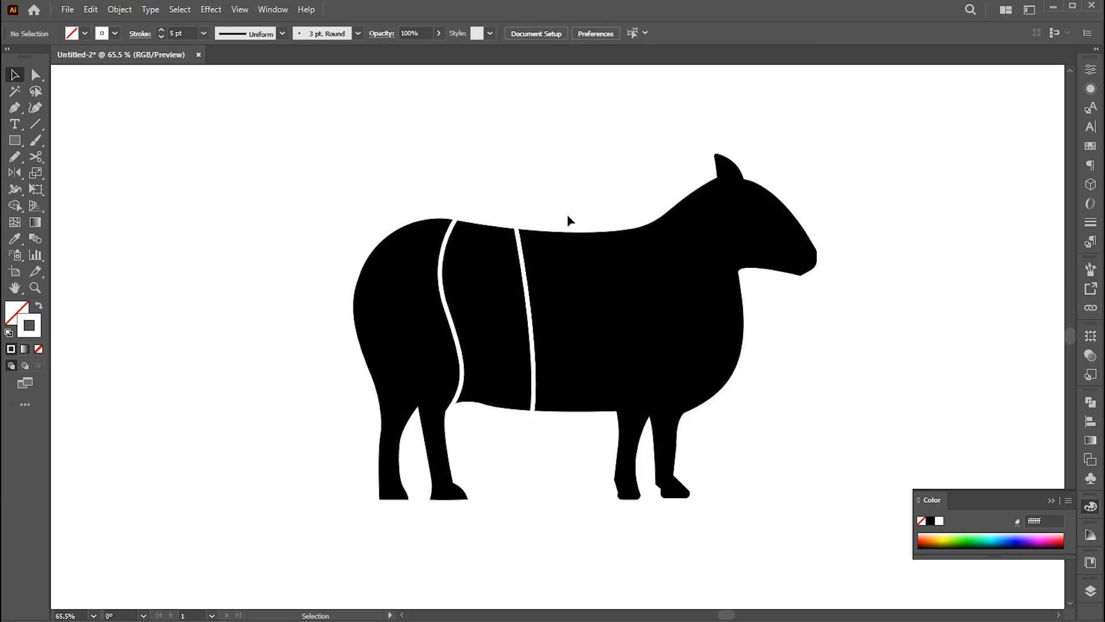
{"action": "left_click", "coordinate": [15, 107]}
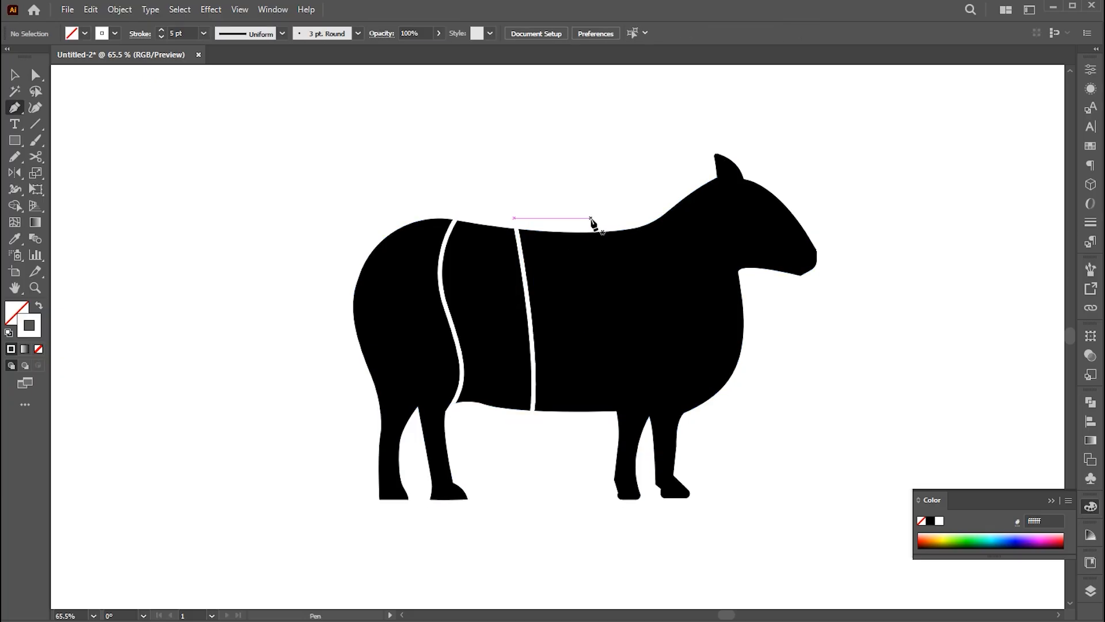
{"action": "left_click", "coordinate": [619, 442]}
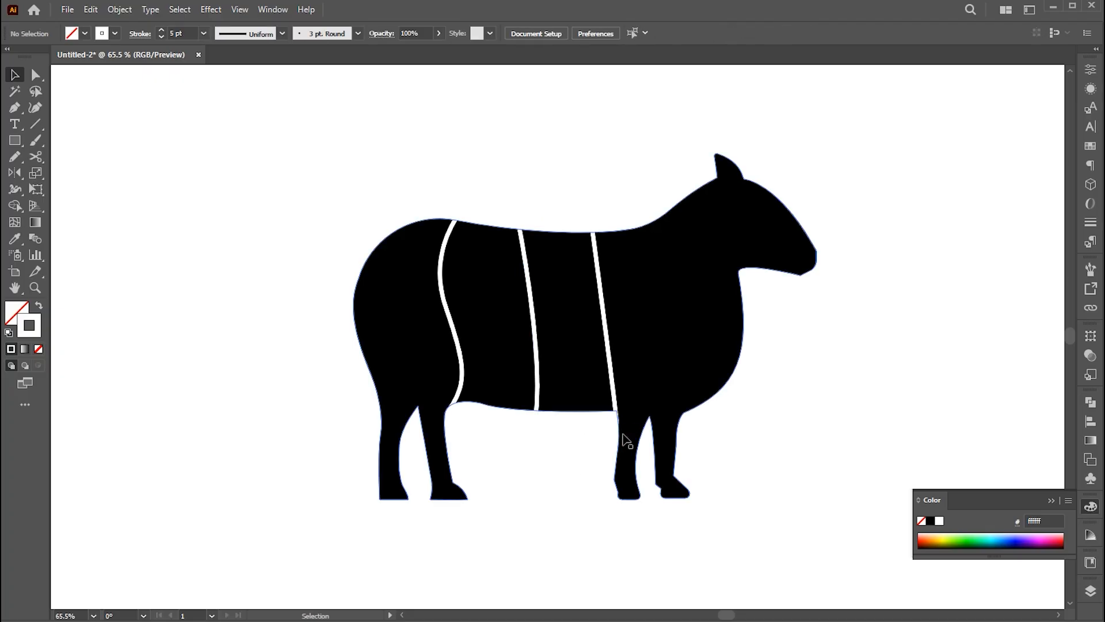
{"action": "left_click", "coordinate": [15, 107]}
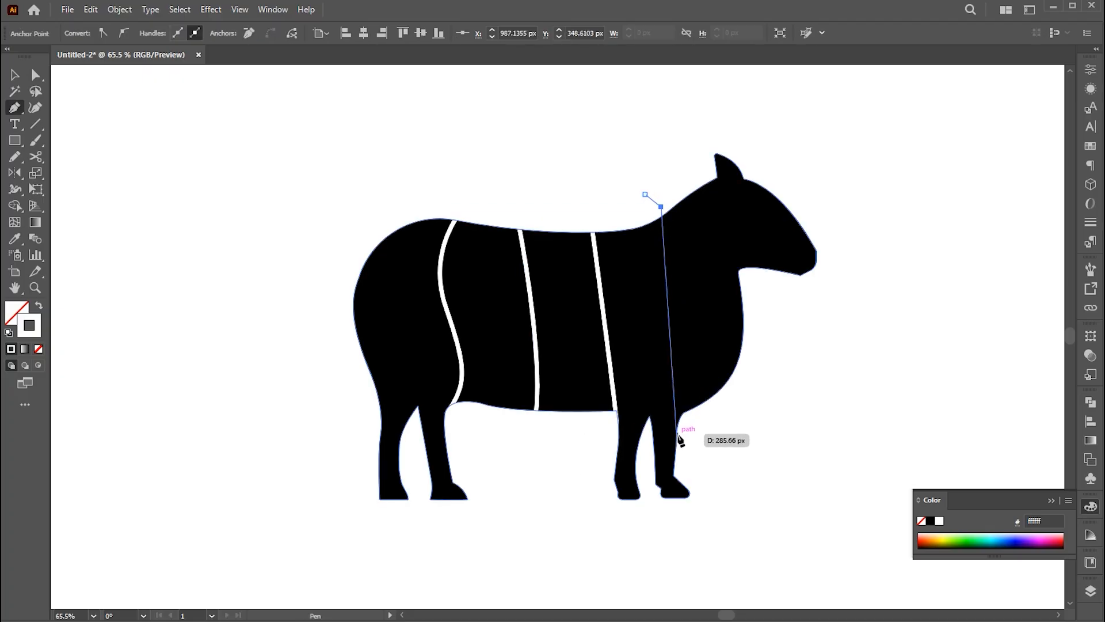
{"action": "left_click_drag", "start_coordinate": [675, 435], "coordinate": [647, 537]}
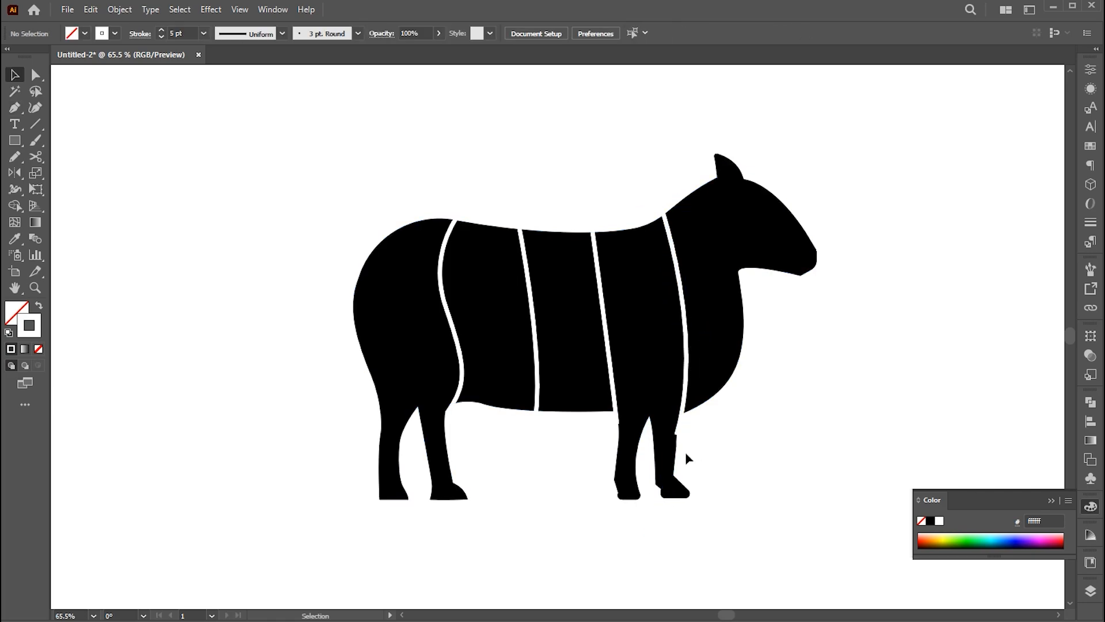
{"action": "left_click", "coordinate": [677, 431]}
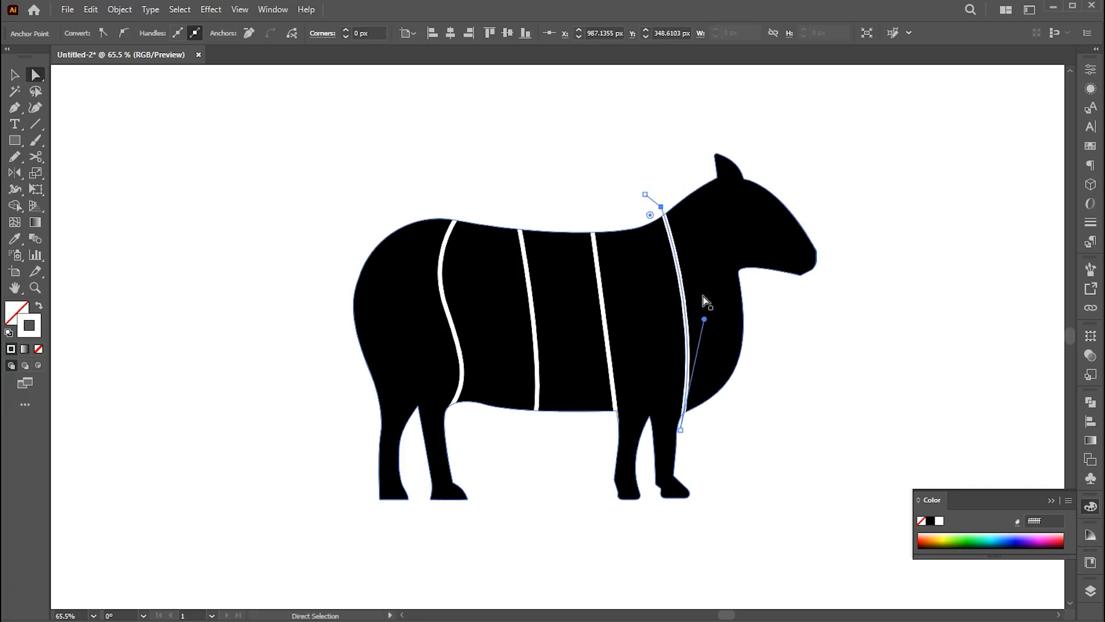
{"action": "left_click", "coordinate": [787, 325]}
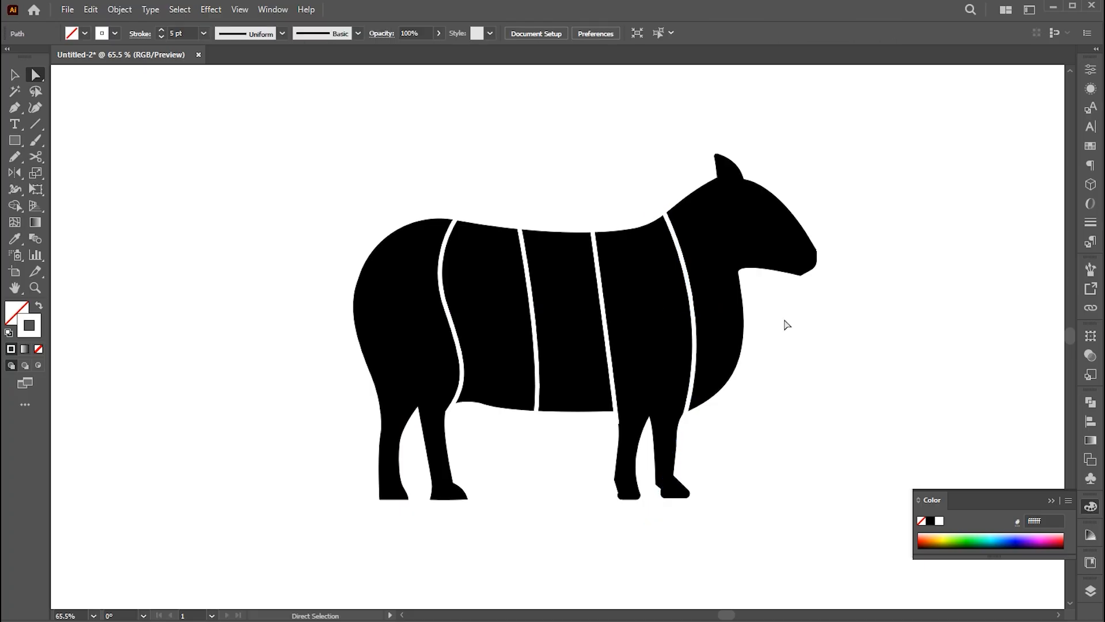
{"action": "left_click", "coordinate": [13, 75]}
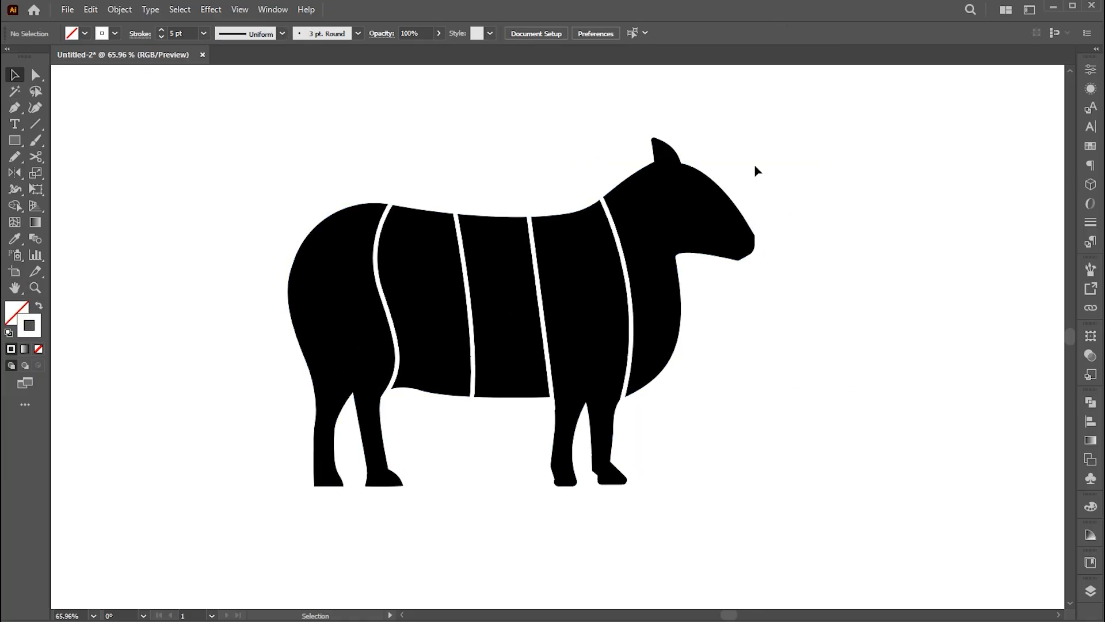
- Select the sheep with its lines and expand their fill and stroke into shapes
{"action": "left_click", "coordinate": [119, 9]}
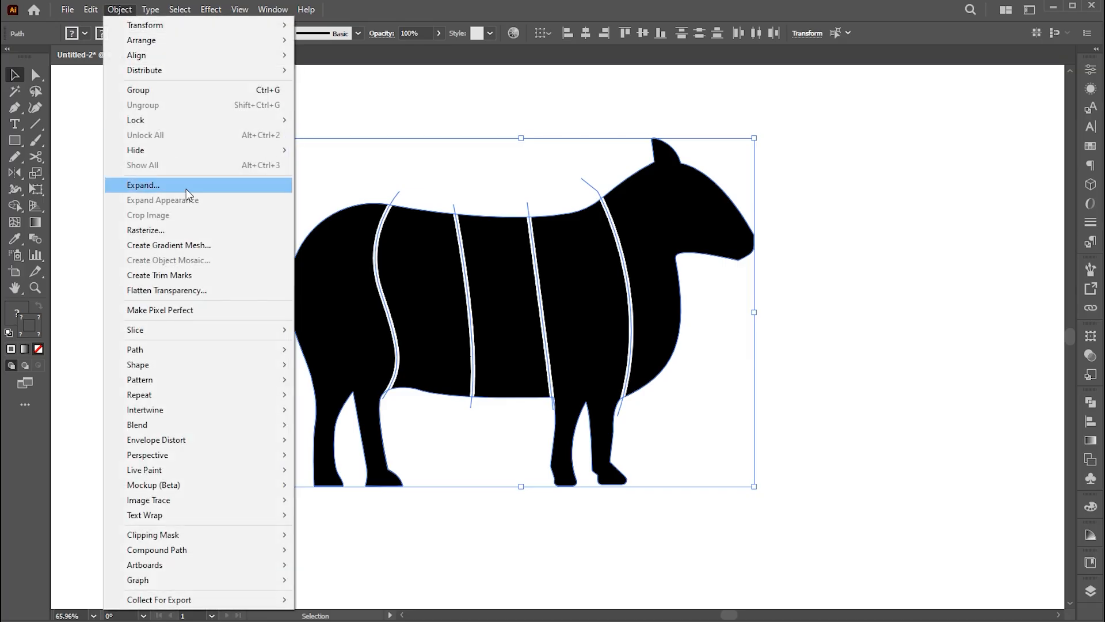
{"action": "left_click", "coordinate": [143, 185]}
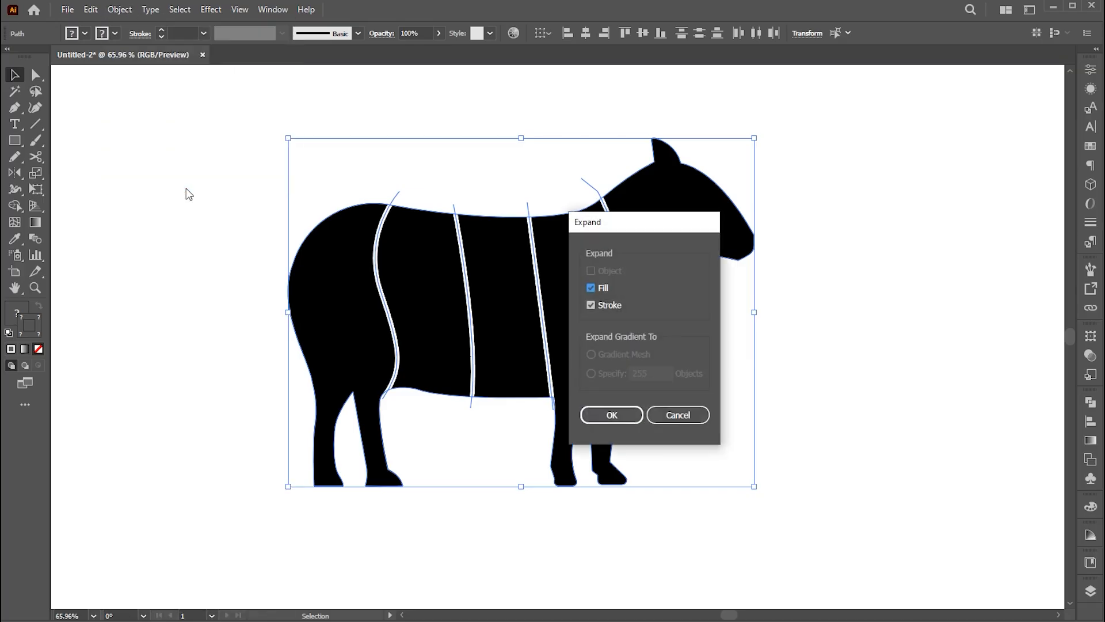
{"action": "left_click", "coordinate": [610, 415]}
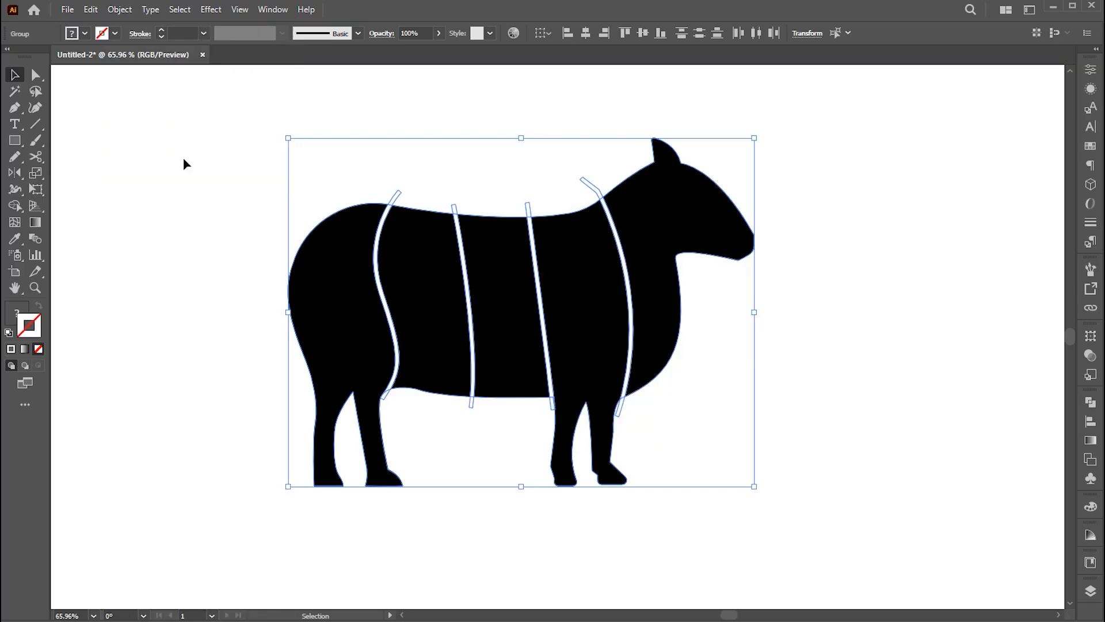
- Divide the expanded artwork with Pathfinder and enter the divided group
{"action": "left_click", "coordinate": [1091, 402]}
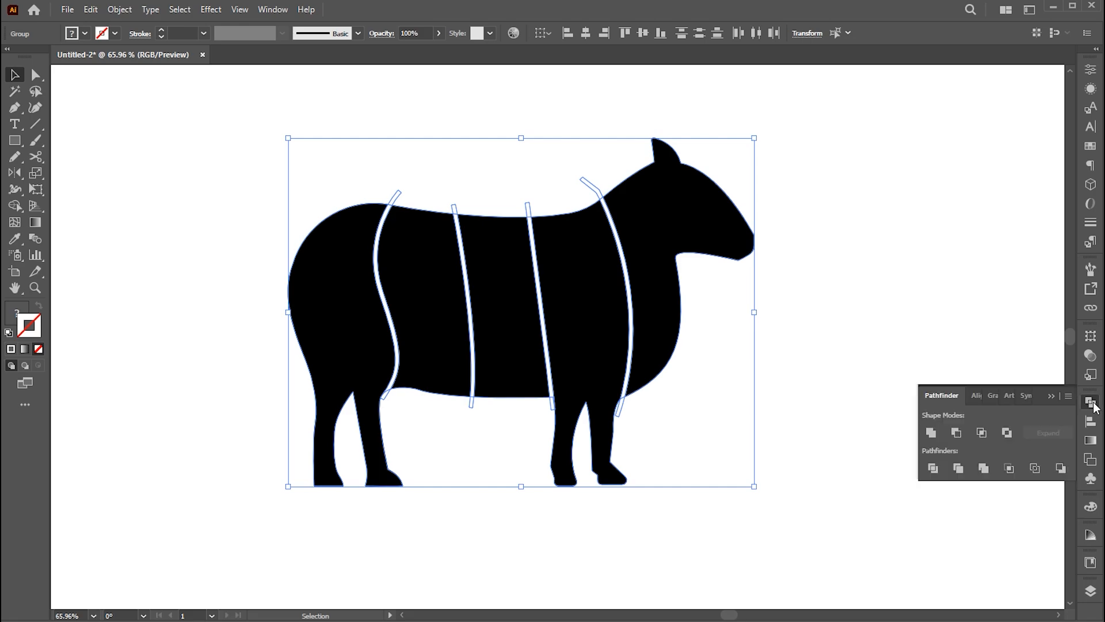
{"action": "left_click", "coordinate": [272, 9]}
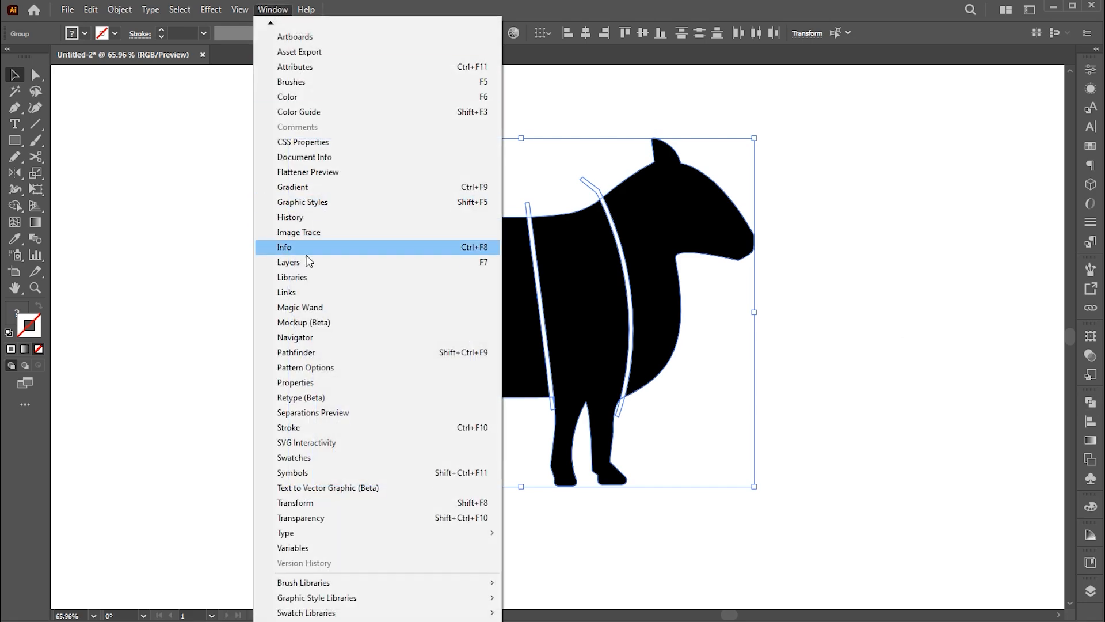
{"action": "left_click", "coordinate": [295, 352]}
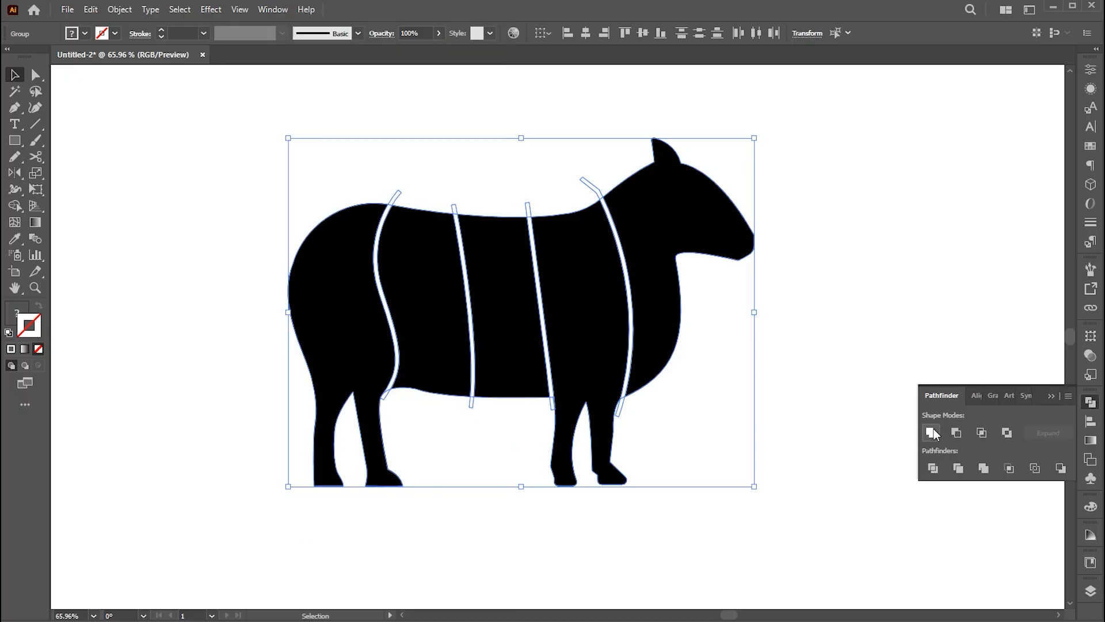
{"action": "left_click", "coordinate": [932, 467]}
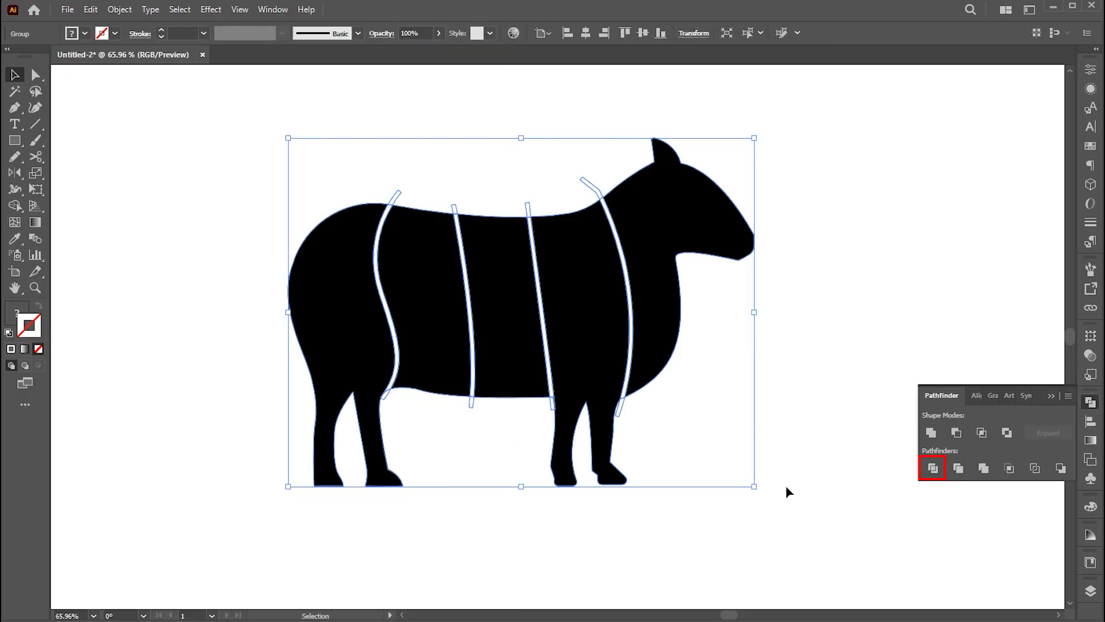
{"action": "left_click", "coordinate": [932, 468]}
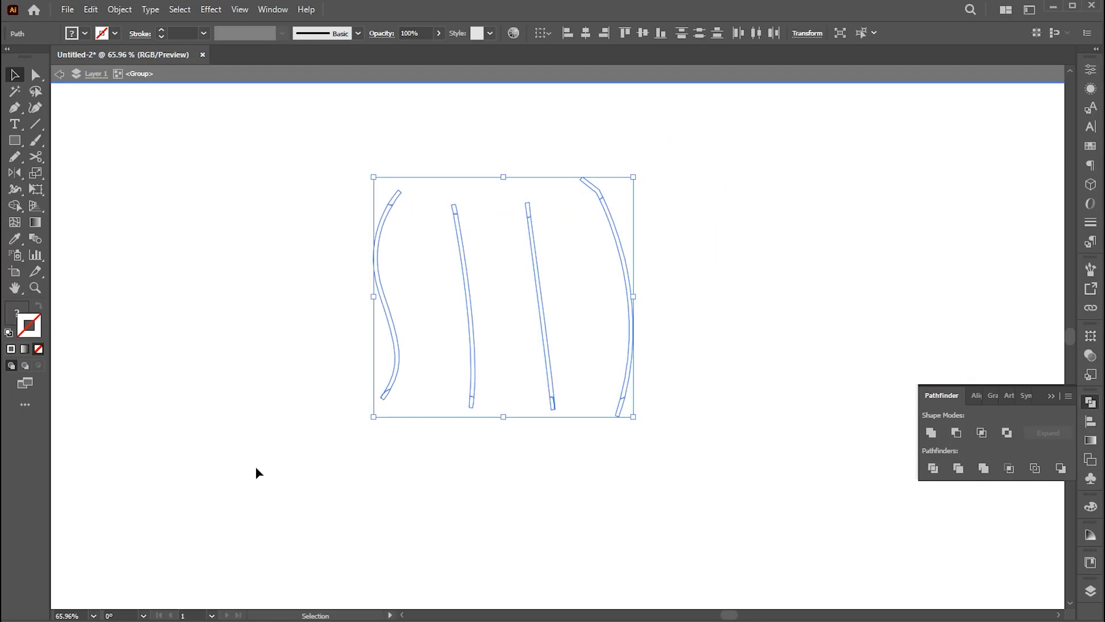
- Paste the sheep pieces back in front using the Edit menu
{"action": "left_click", "coordinate": [90, 9]}
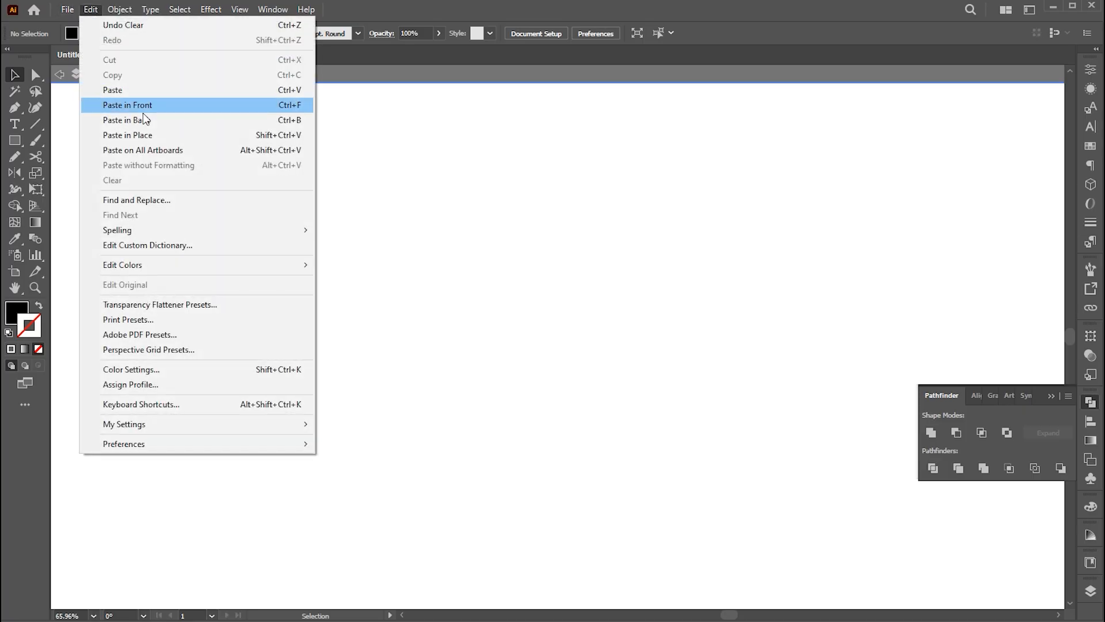
{"action": "left_click", "coordinate": [128, 105]}
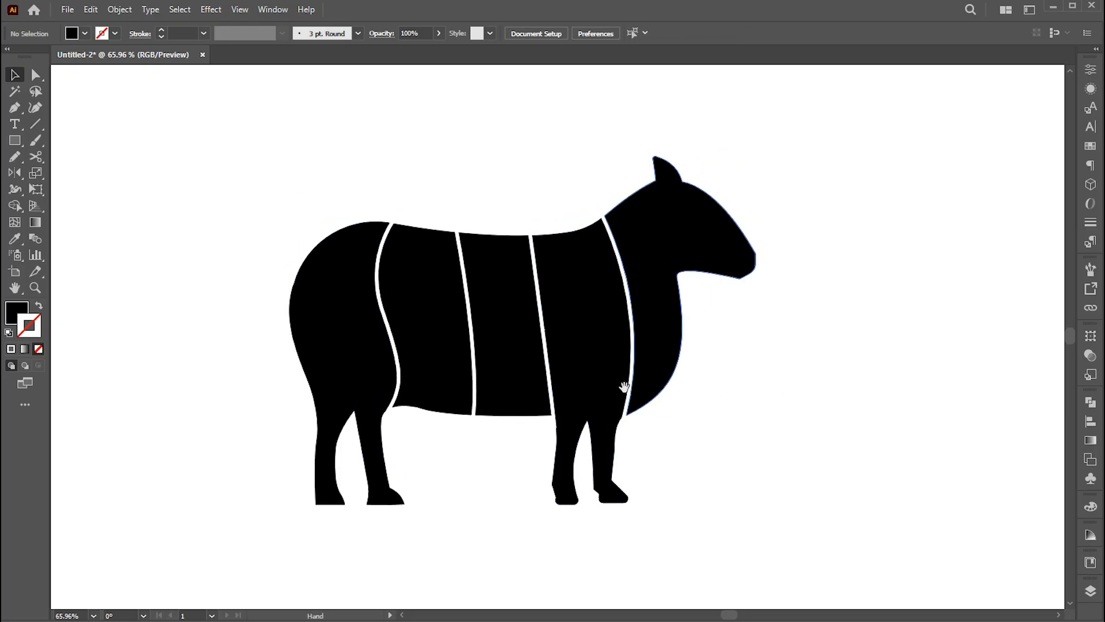
- Type 'sheep' above the sheep and change it to uppercase SHEEP
{"action": "left_click", "coordinate": [15, 124]}
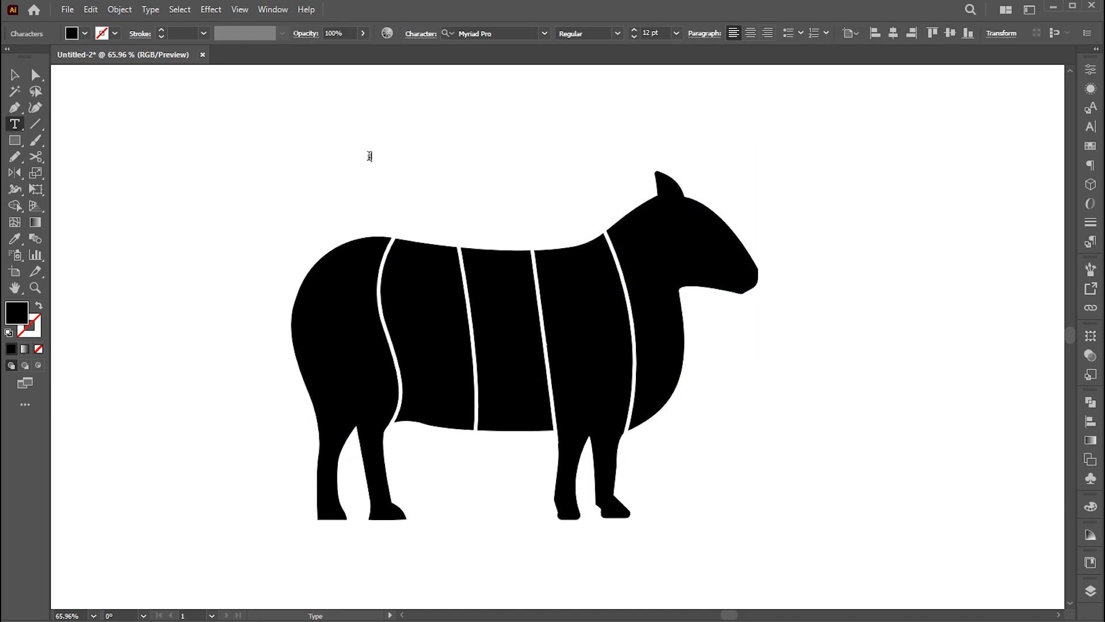
{"action": "type", "text": "sheep"}
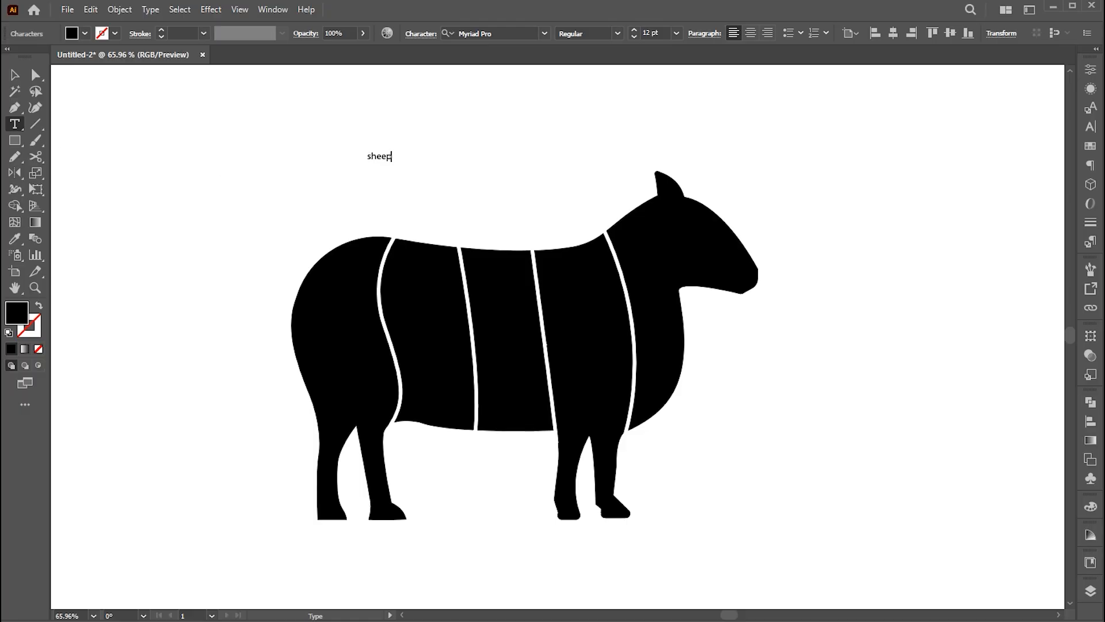
{"action": "left_click", "coordinate": [15, 75]}
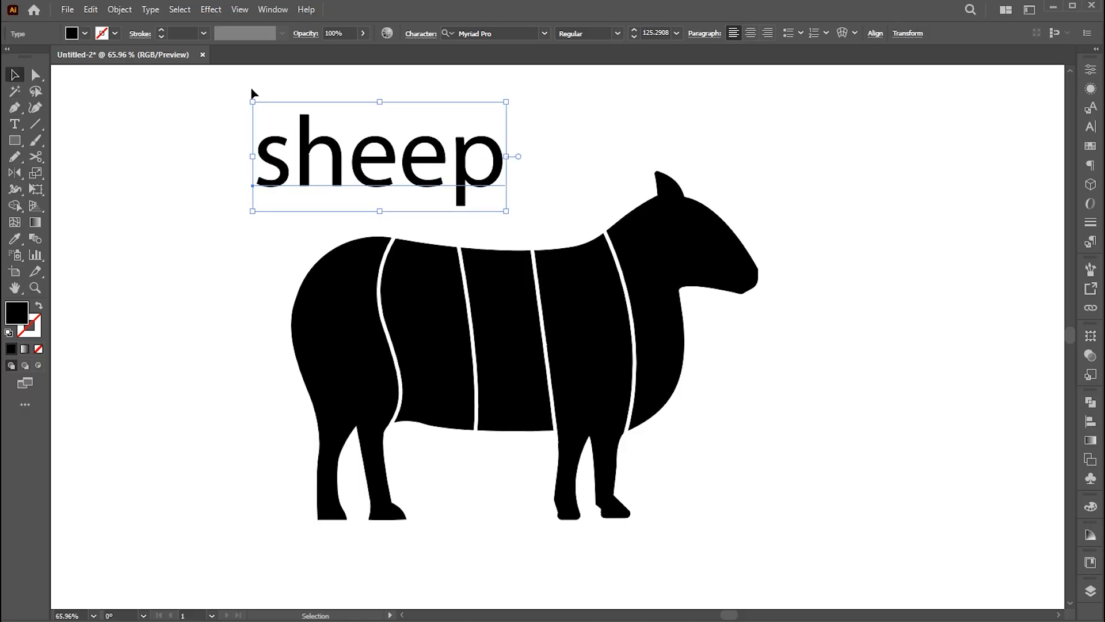
{"action": "left_click", "coordinate": [150, 9]}
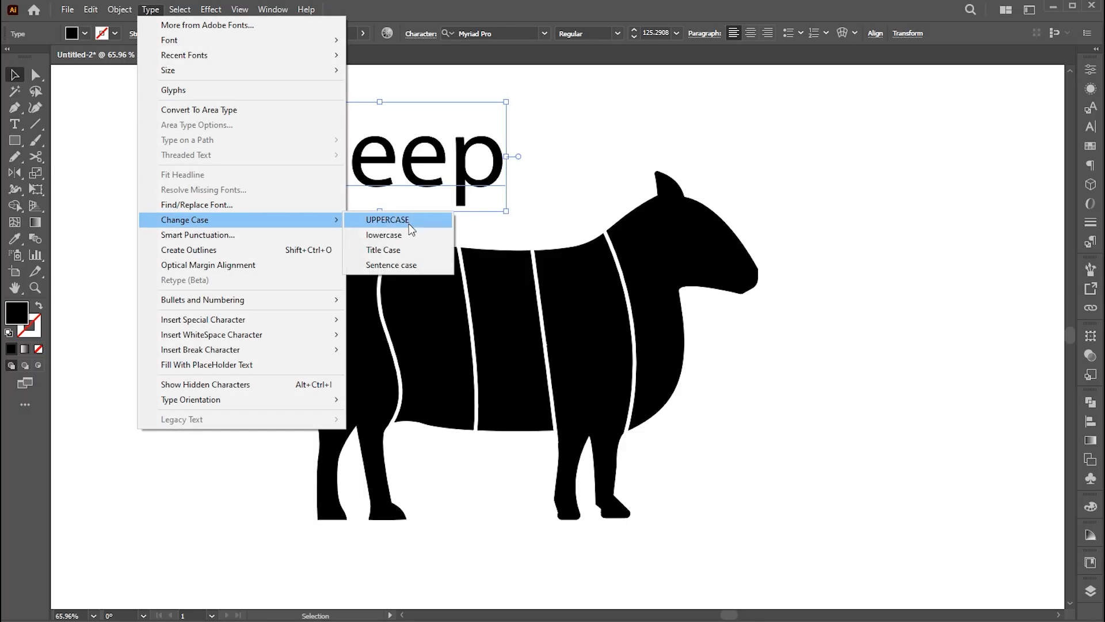
{"action": "left_click", "coordinate": [387, 219]}
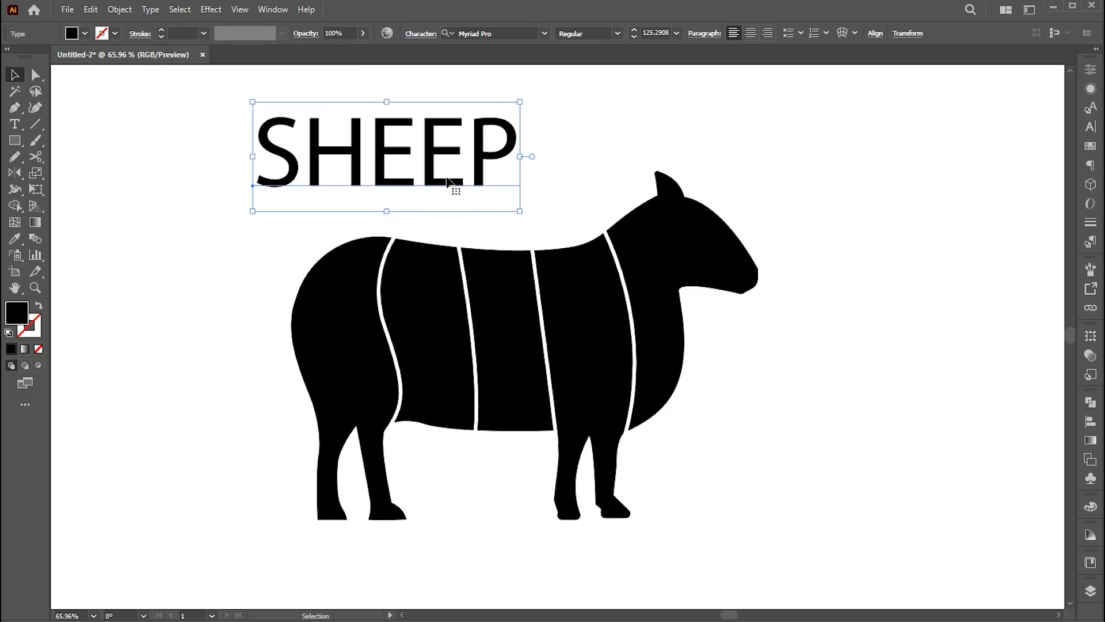
- Set the SHEEP text in the BoldenVandemo font
{"action": "left_click", "coordinate": [490, 33]}
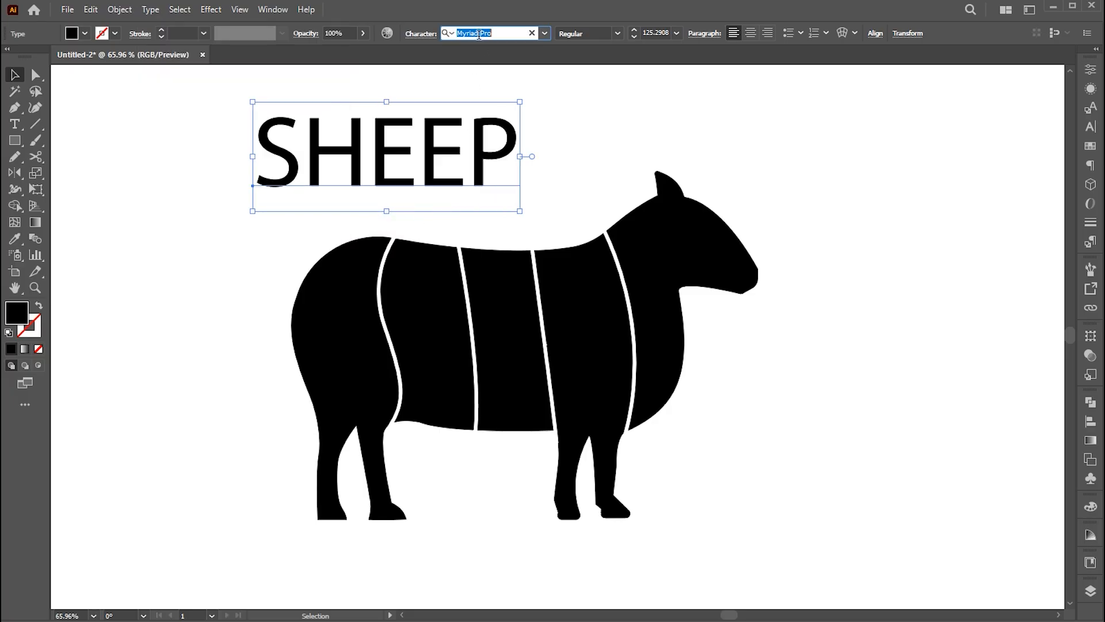
{"action": "type", "text": "Bolden"}
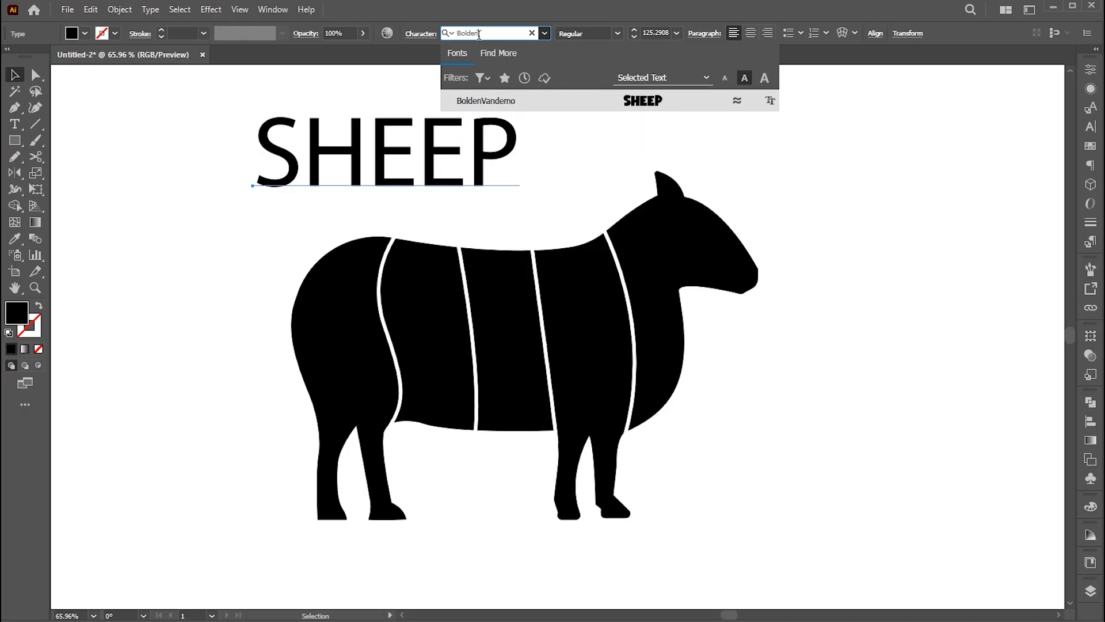
{"action": "left_click", "coordinate": [485, 100]}
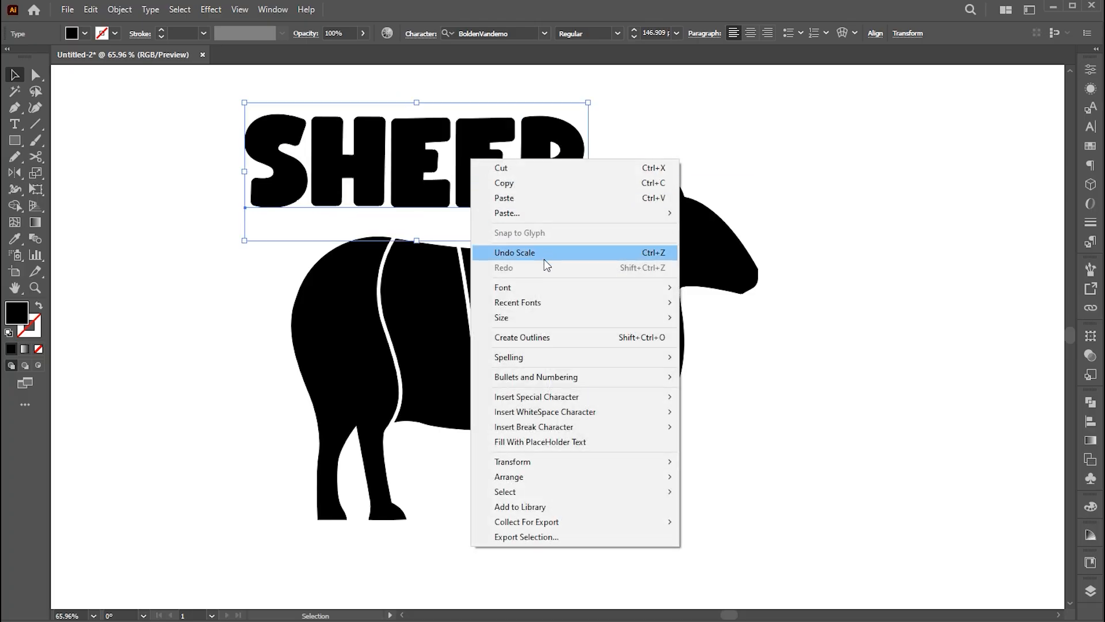
- Convert the SHEEP text to outlines and ungroup the letter shapes
{"action": "left_click", "coordinate": [514, 252]}
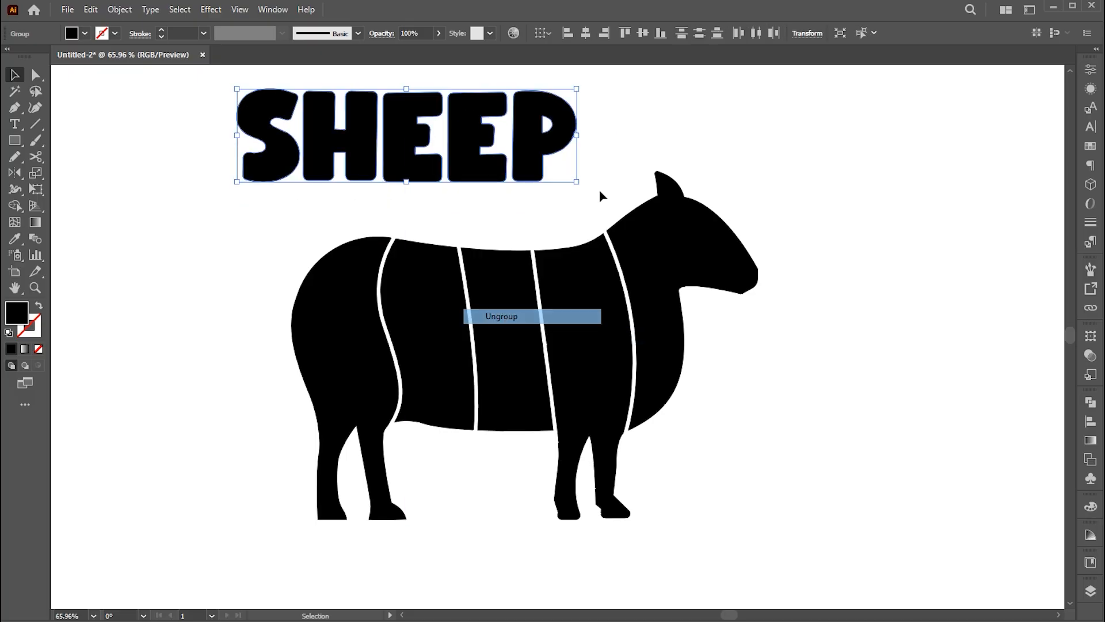
{"action": "left_click", "coordinate": [501, 316]}
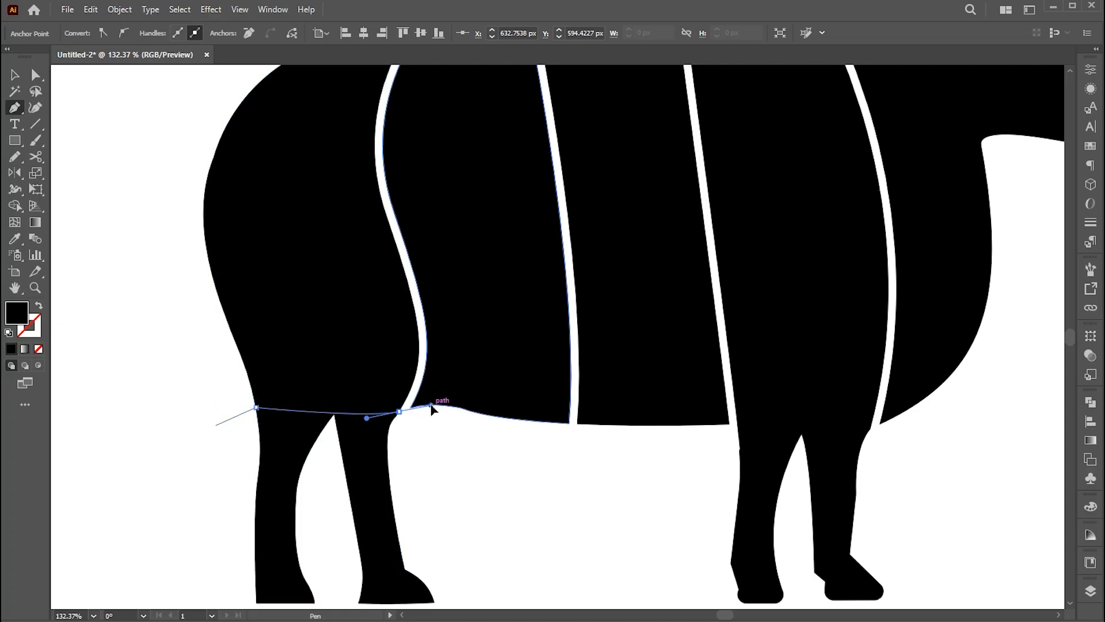
- Draw lines above the hind and front legs, then divide the sheep along them
{"action": "left_click_drag", "start_coordinate": [430, 407], "coordinate": [435, 405]}
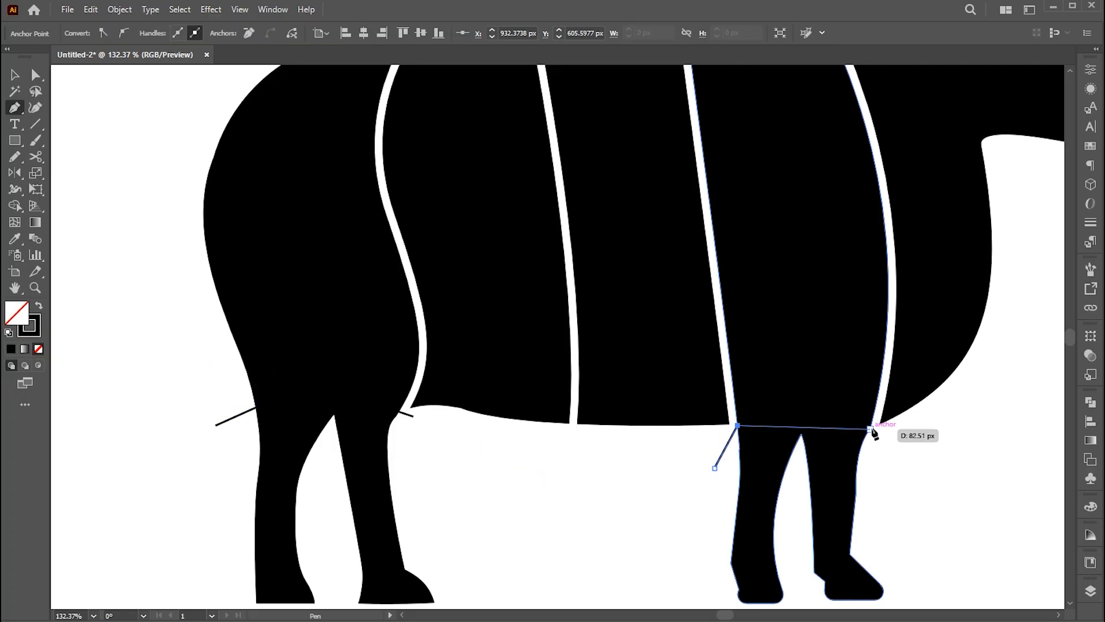
{"action": "left_click_drag", "start_coordinate": [873, 427], "coordinate": [904, 477]}
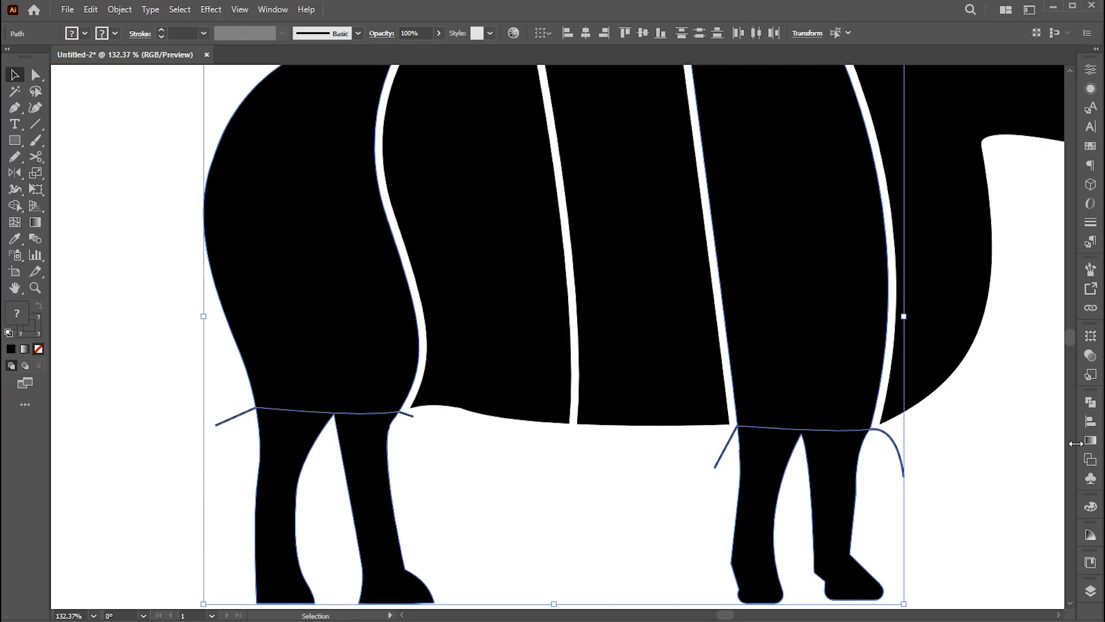
{"action": "left_click", "coordinate": [1089, 402]}
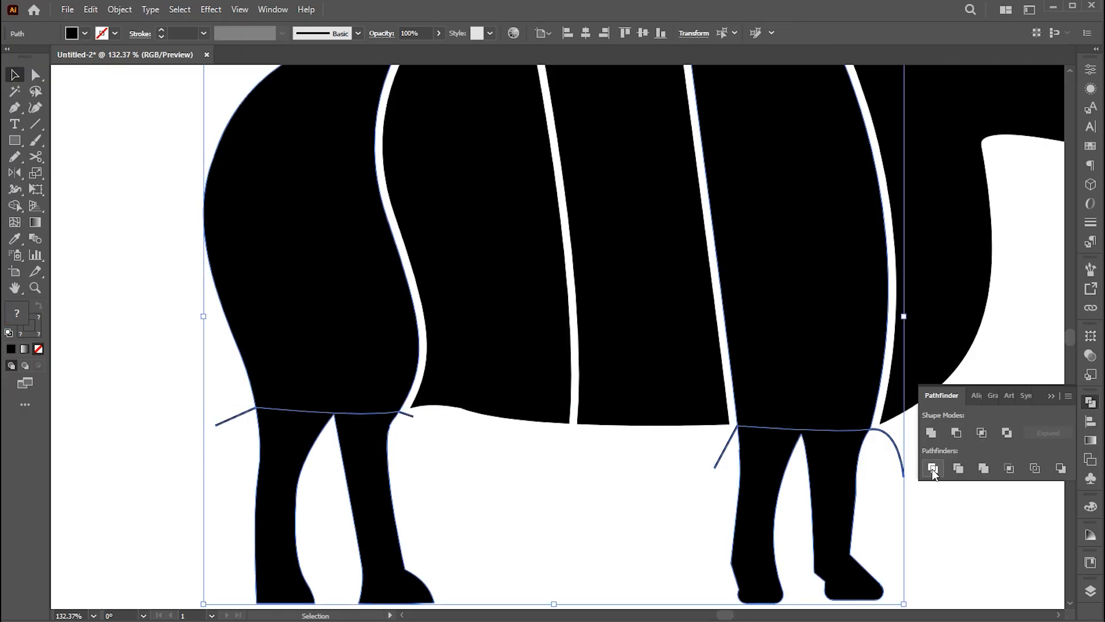
{"action": "left_click", "coordinate": [932, 467]}
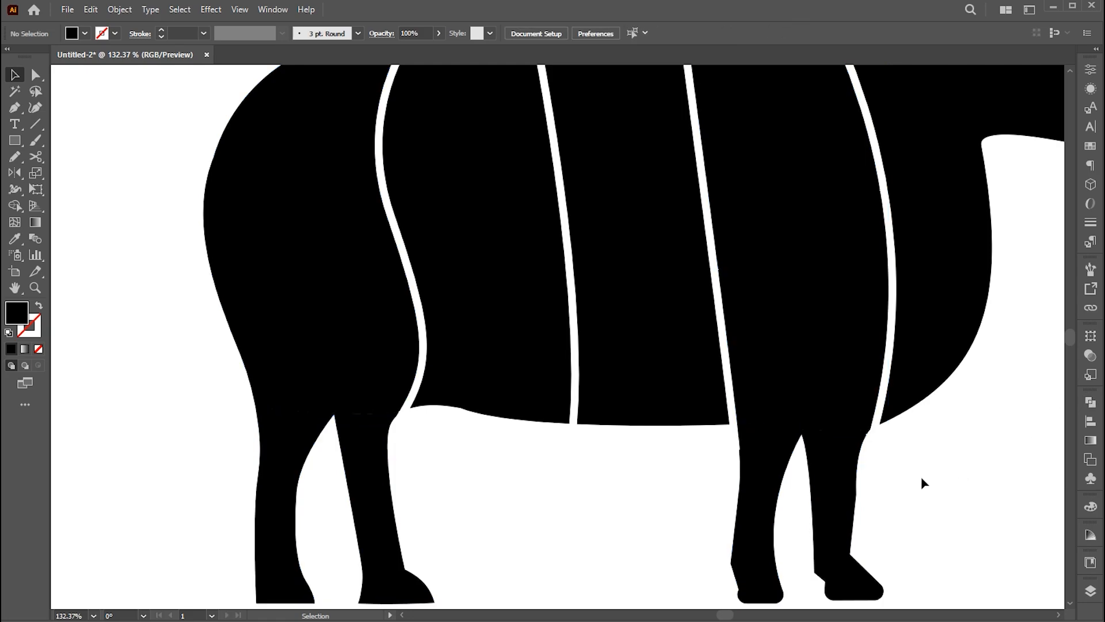
- Pick parts inside the divided group, then zoom out to view the whole sheep and title
{"action": "left_click", "coordinate": [35, 75]}
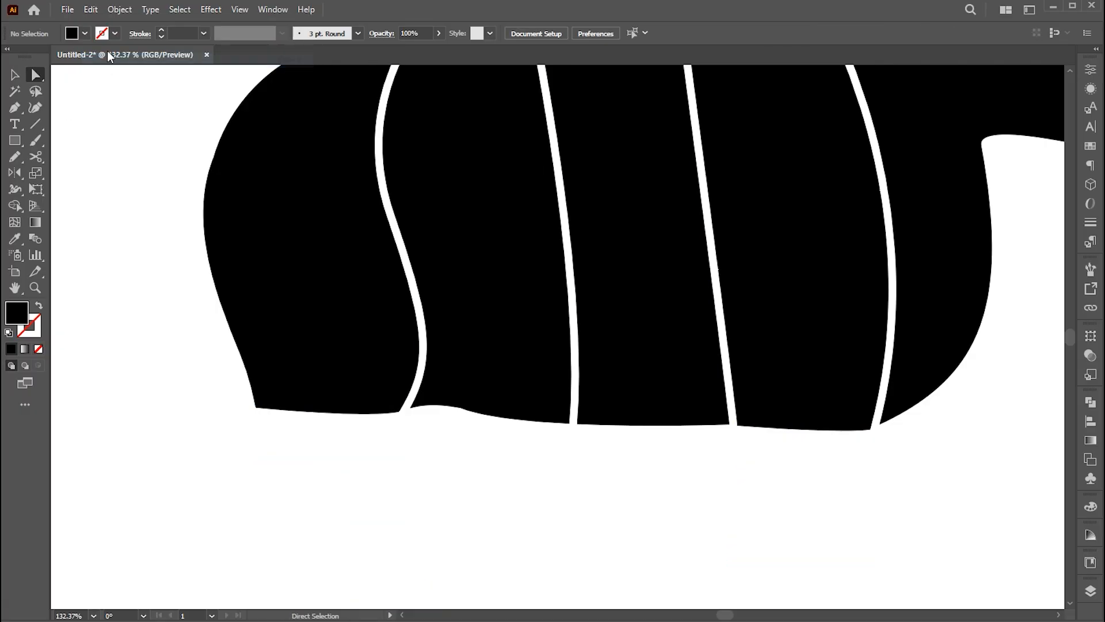
{"action": "left_click", "coordinate": [90, 9]}
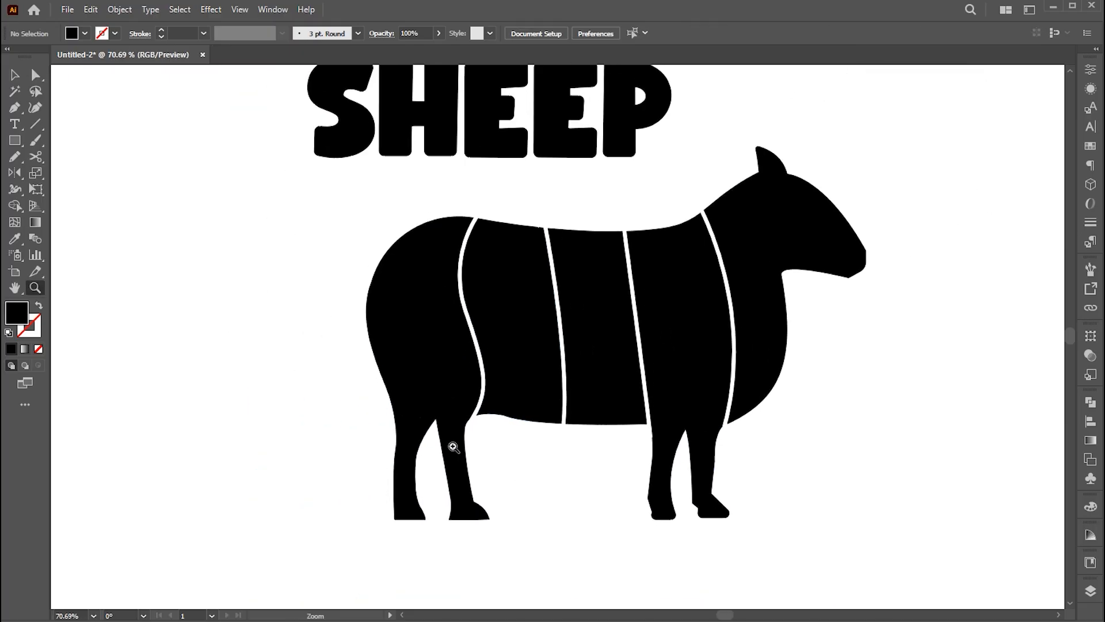
{"action": "left_click", "coordinate": [687, 472]}
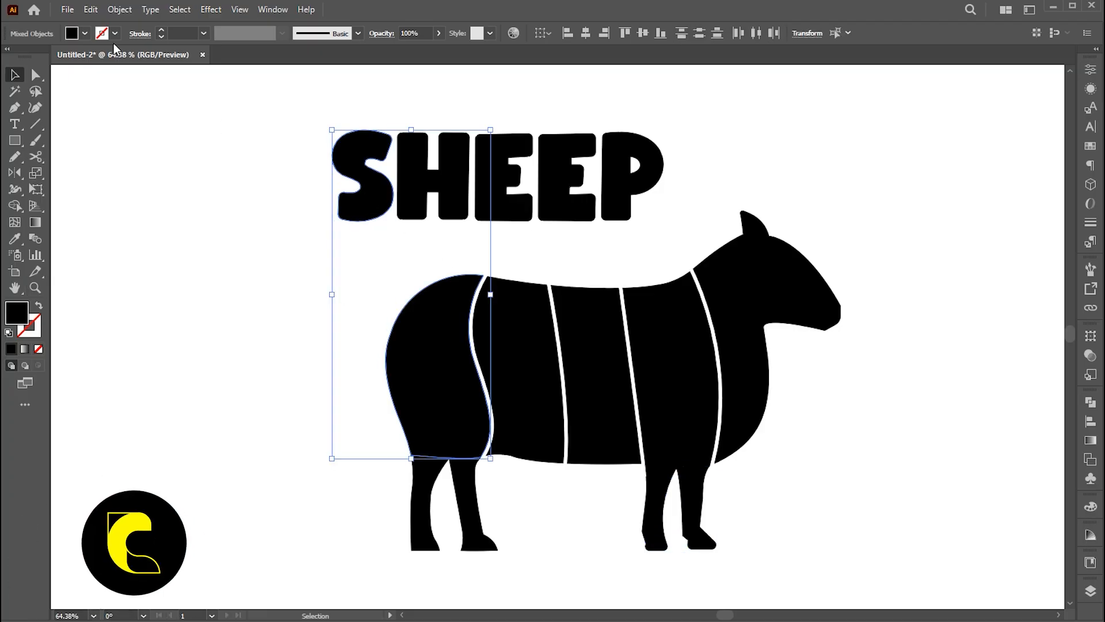
- Warp the S and H into the first two body strips with Make with Top Object
{"action": "left_click", "coordinate": [119, 9]}
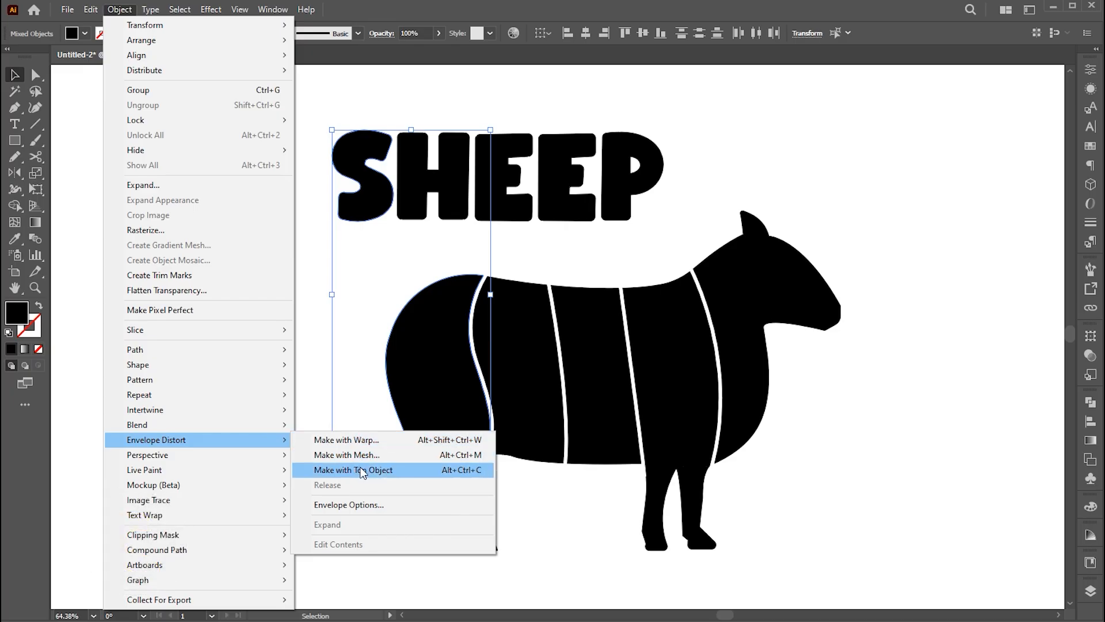
{"action": "left_click", "coordinate": [353, 469]}
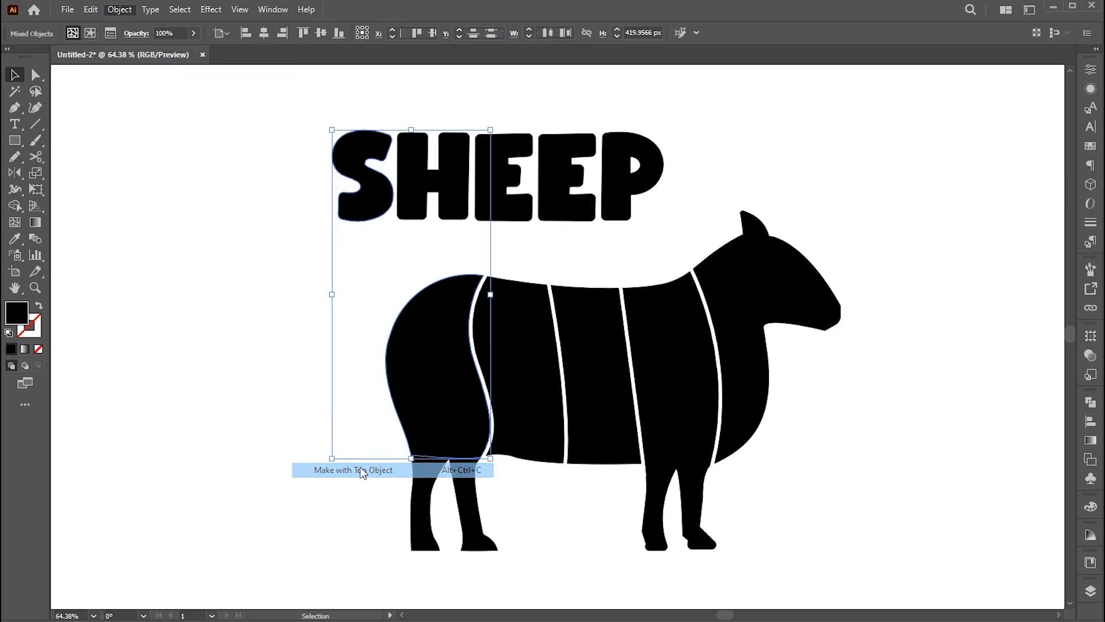
{"action": "left_click", "coordinate": [353, 469]}
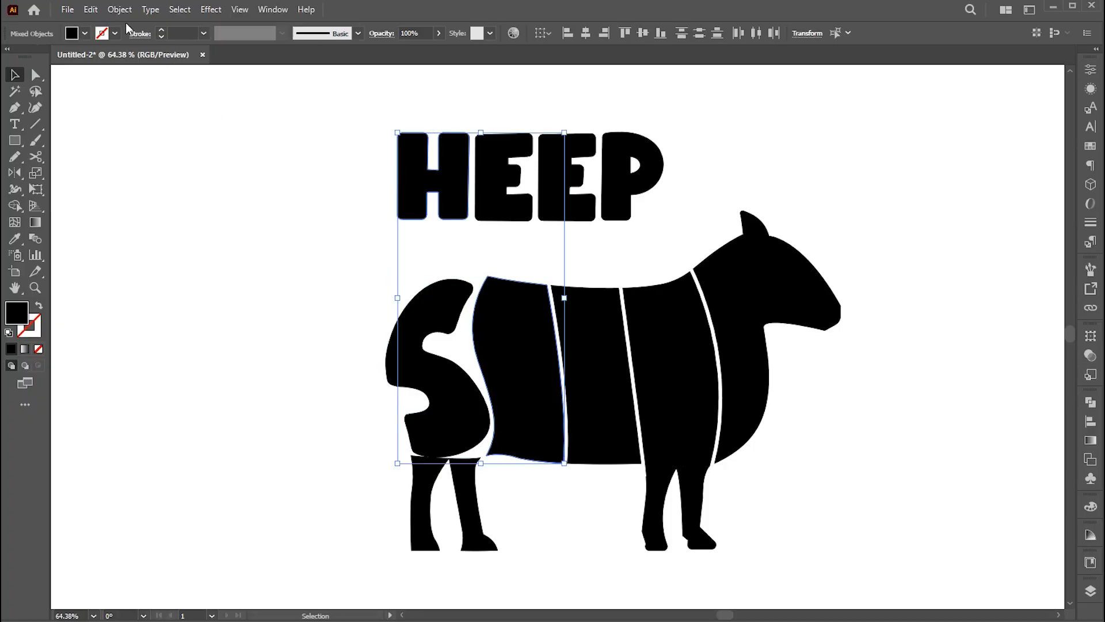
{"action": "left_click", "coordinate": [119, 10]}
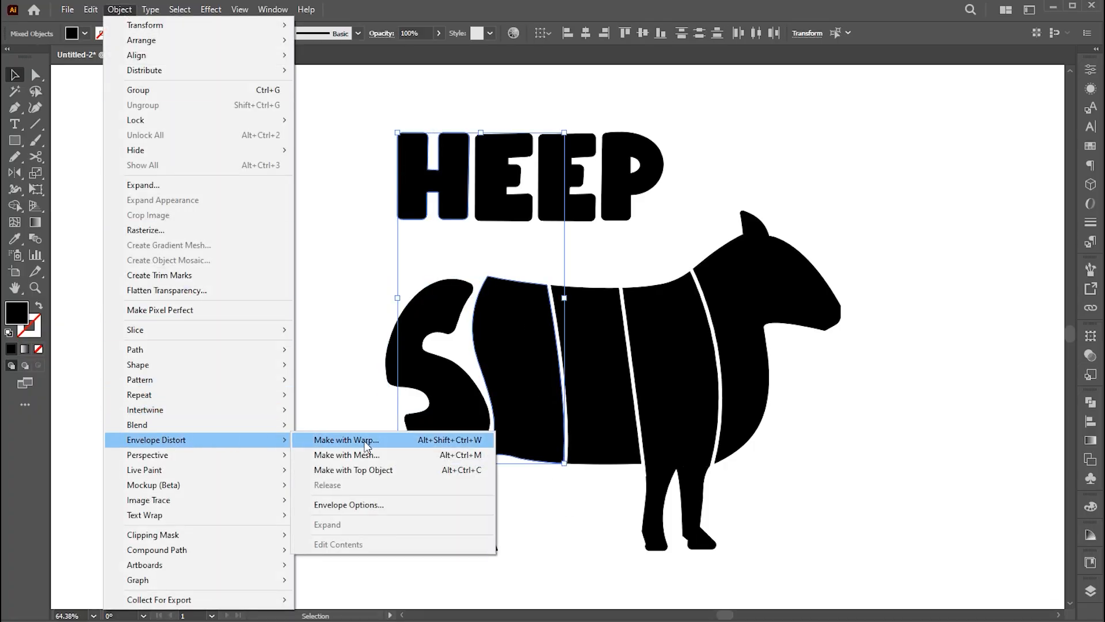
{"action": "left_click", "coordinate": [346, 439]}
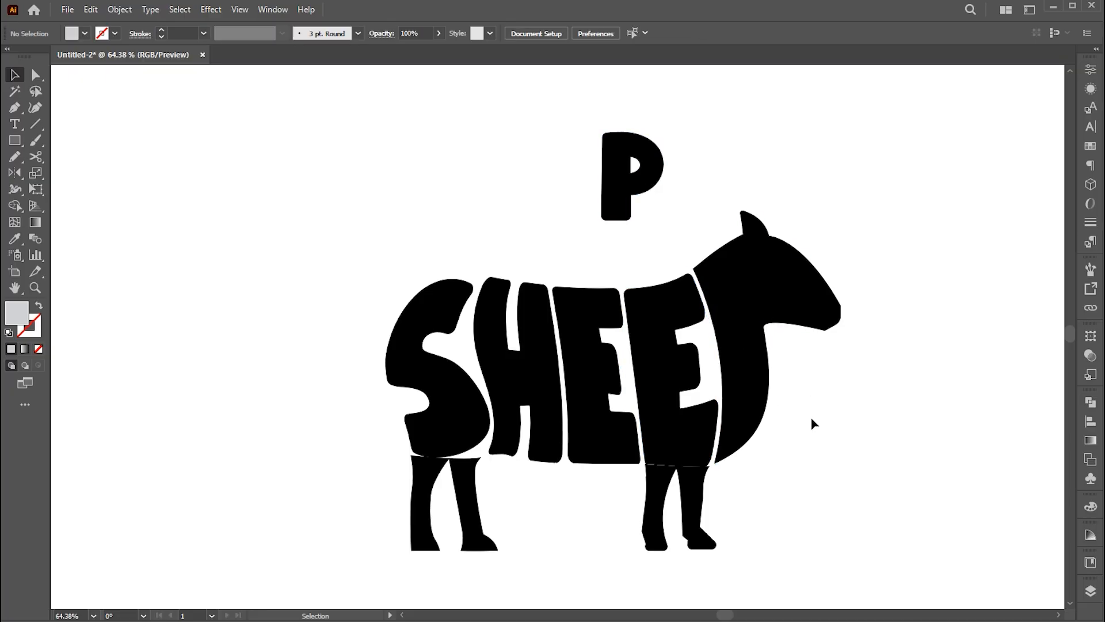
{"action": "left_click", "coordinate": [34, 287]}
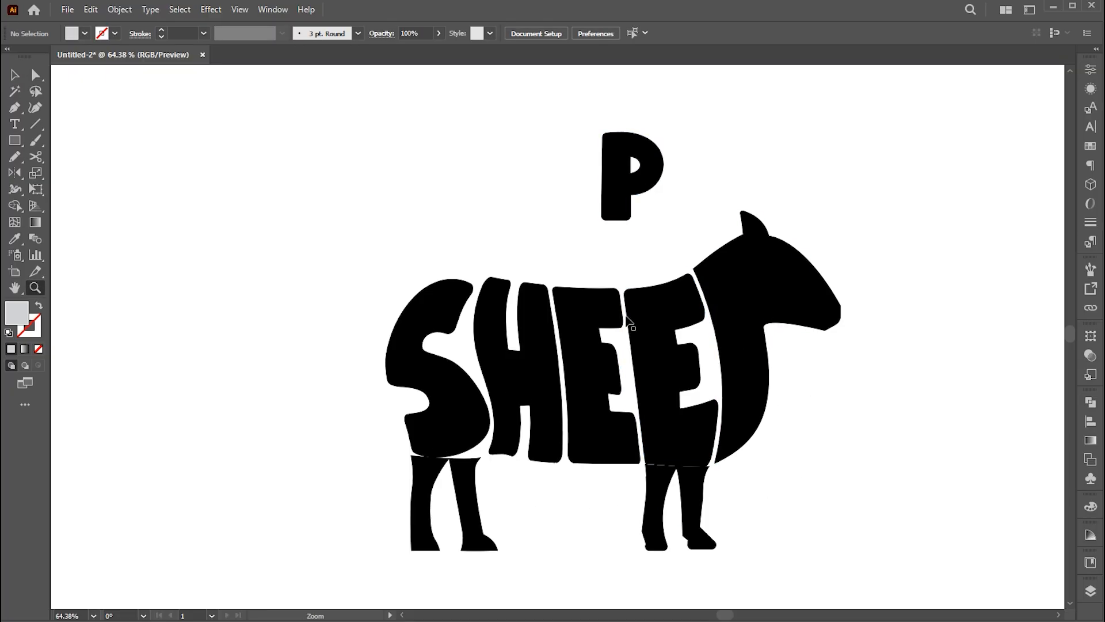
- Set the Pencil fidelity toward Smooth and redraw the top edge of the warped S
{"action": "left_click", "coordinate": [120, 9]}
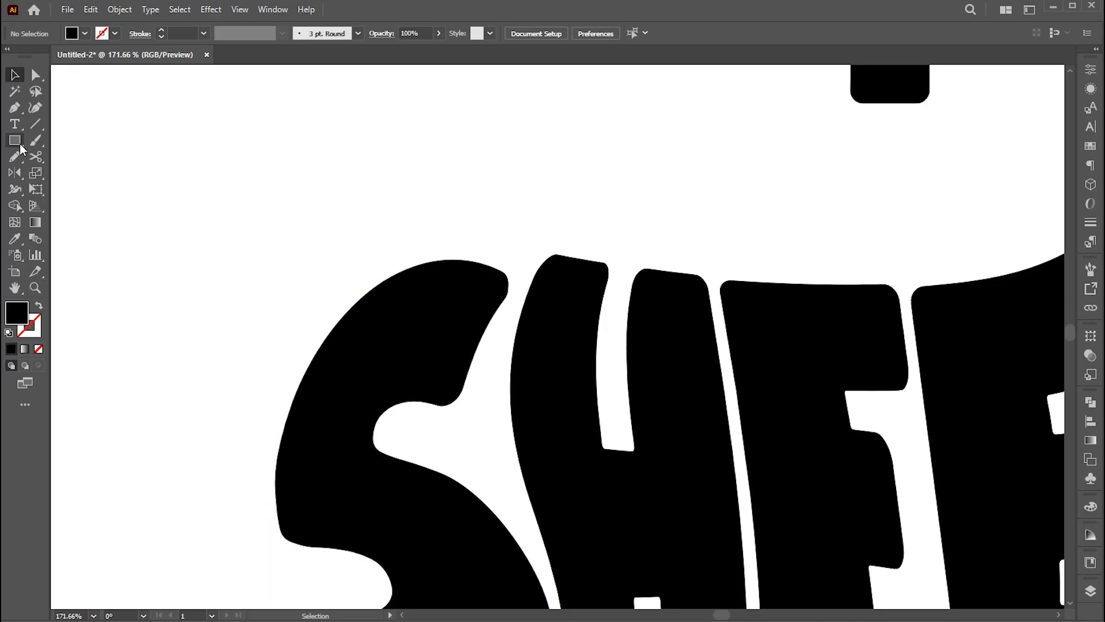
{"action": "double_click", "coordinate": [15, 156]}
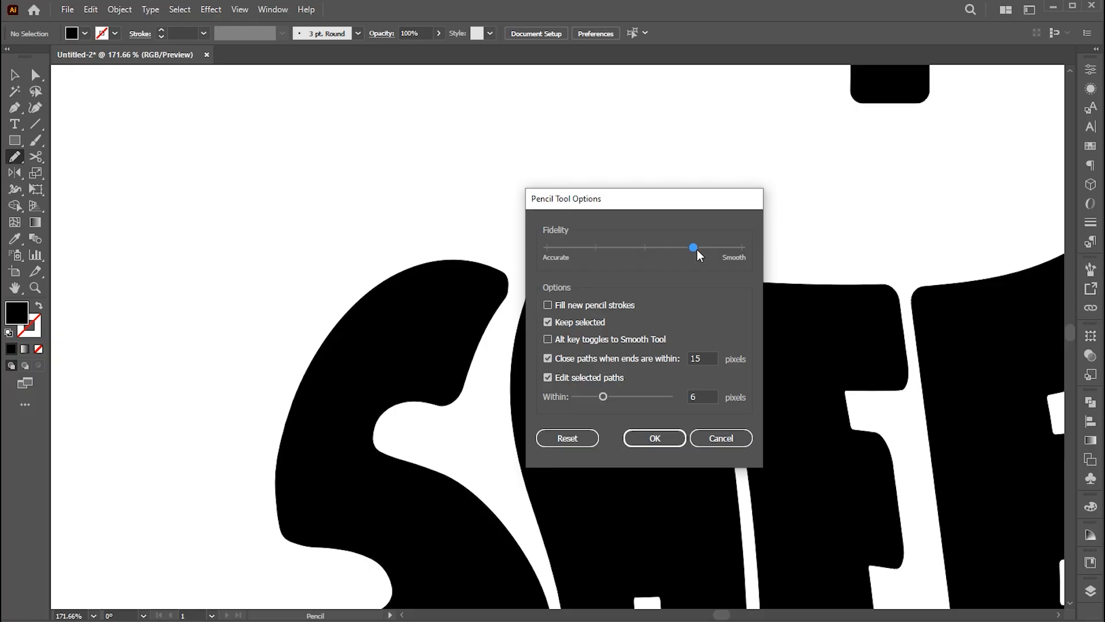
{"action": "left_click", "coordinate": [653, 437]}
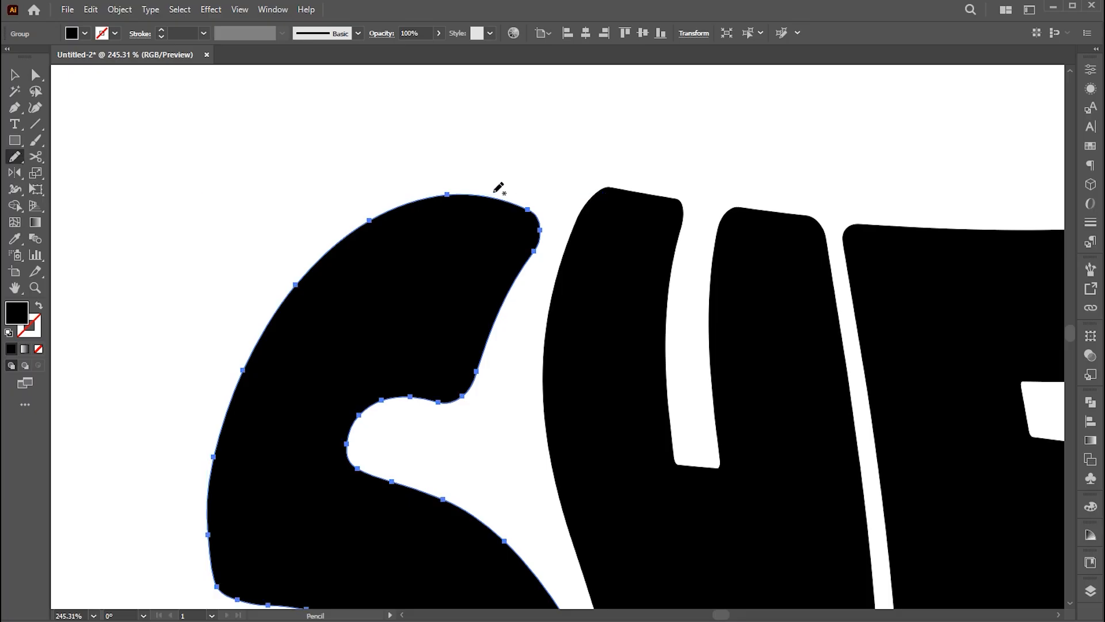
{"action": "mouse_move", "coordinate": [461, 191]}
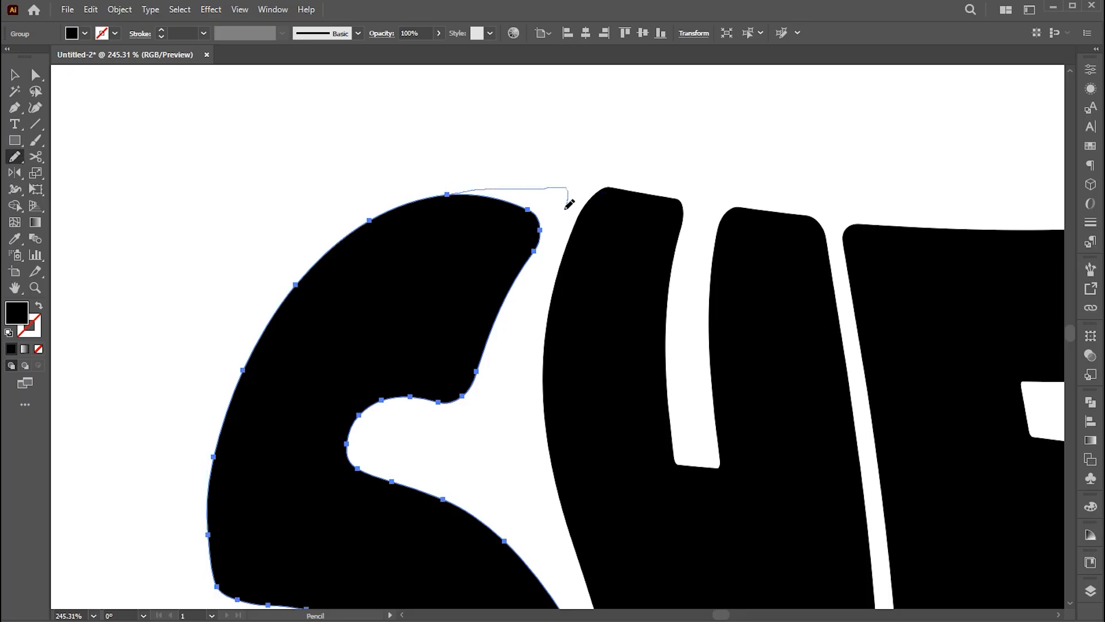
{"action": "left_click_drag", "start_coordinate": [564, 200], "coordinate": [514, 430]}
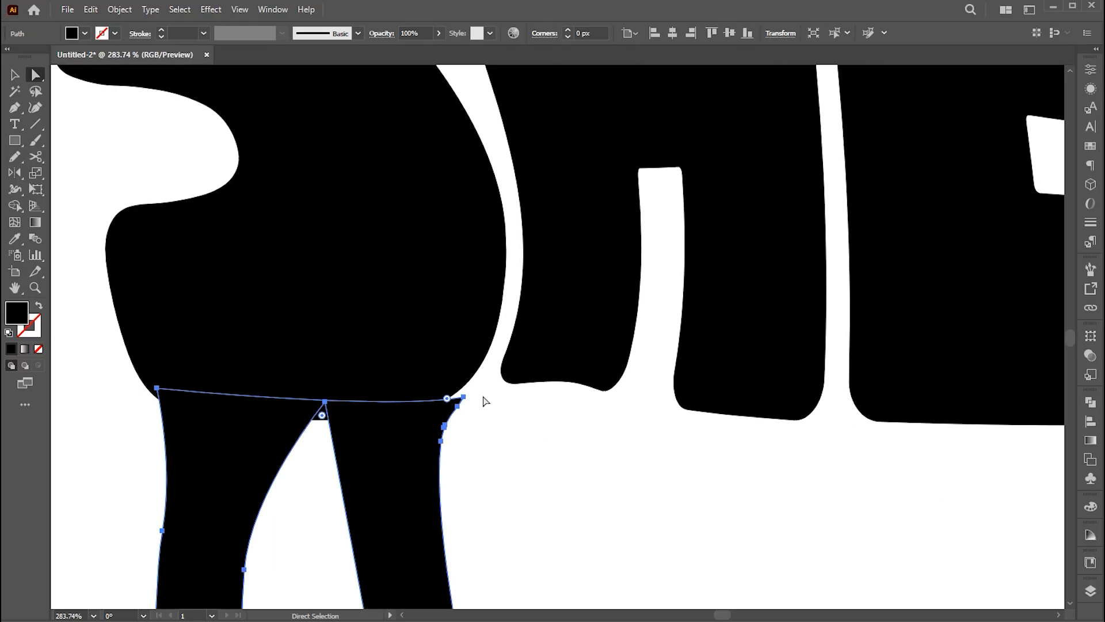
- Drag a back-leg anchor so the legs' top edge meets the S
{"action": "left_click_drag", "start_coordinate": [447, 398], "coordinate": [464, 384]}
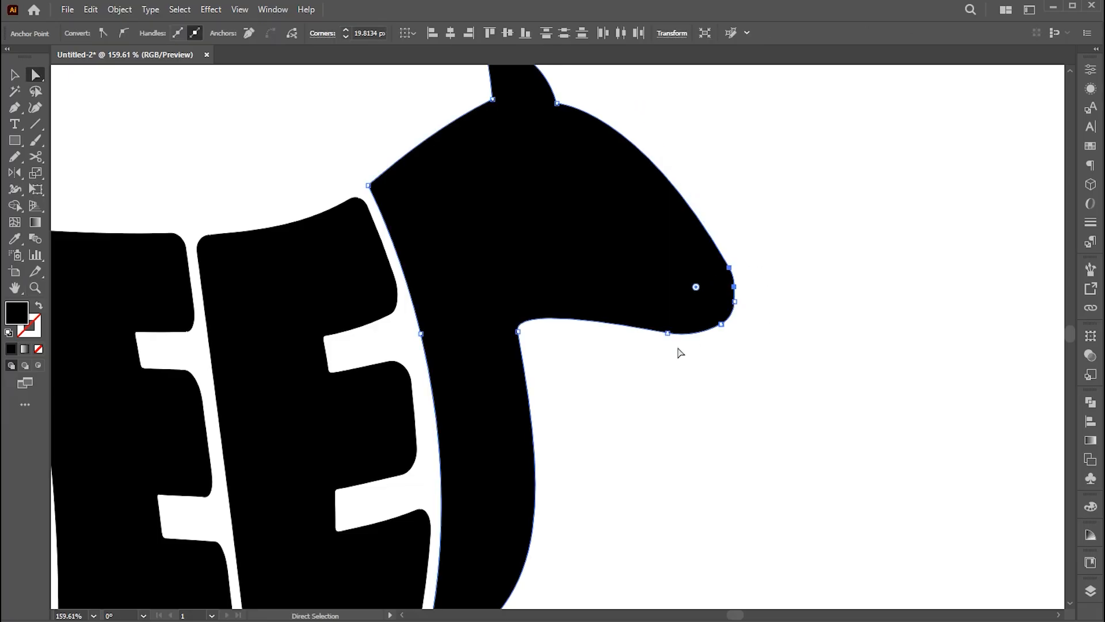
- Adjust the head's chin anchors, fit the white eye into the head, and tweak the last E
{"action": "left_click_drag", "start_coordinate": [670, 331], "coordinate": [702, 343]}
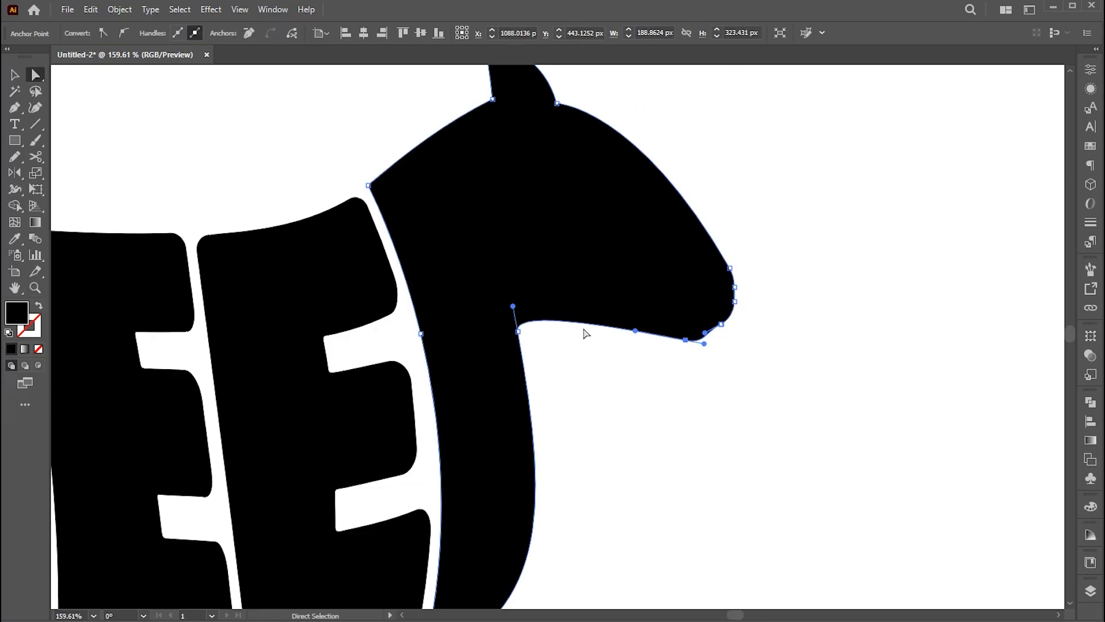
{"action": "left_click", "coordinate": [16, 107]}
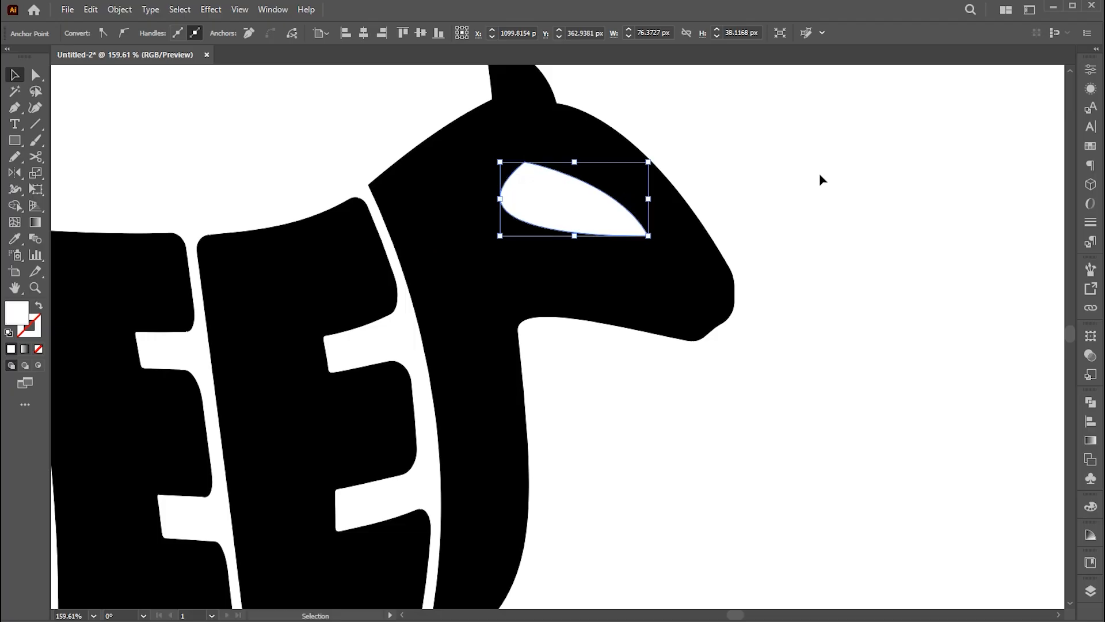
{"action": "left_click_drag", "start_coordinate": [649, 236], "coordinate": [642, 242]}
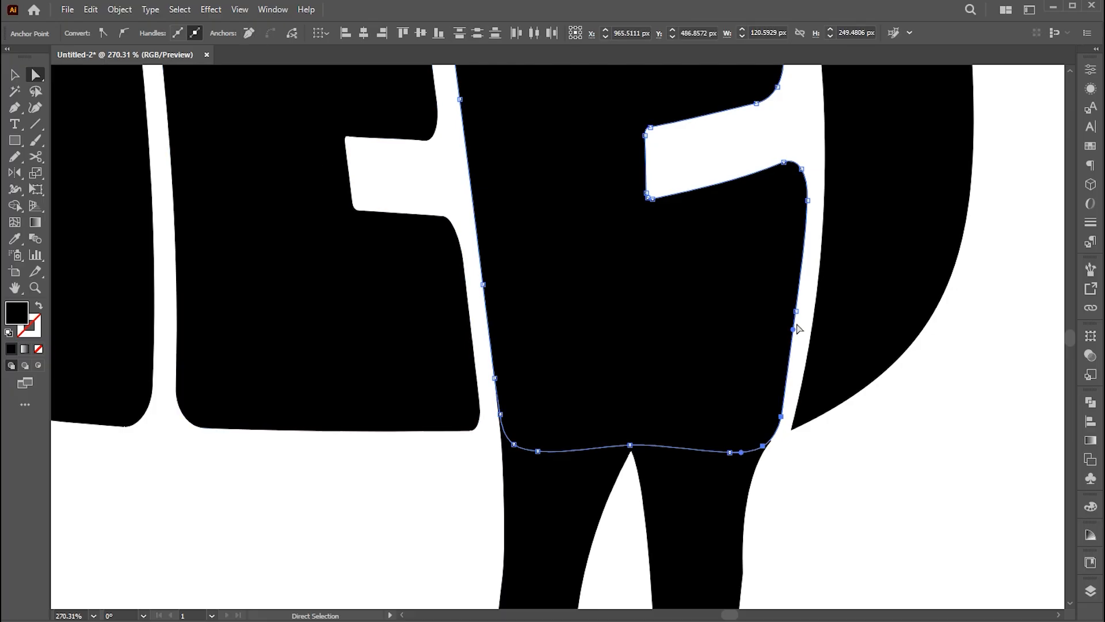
{"action": "left_click", "coordinate": [35, 287]}
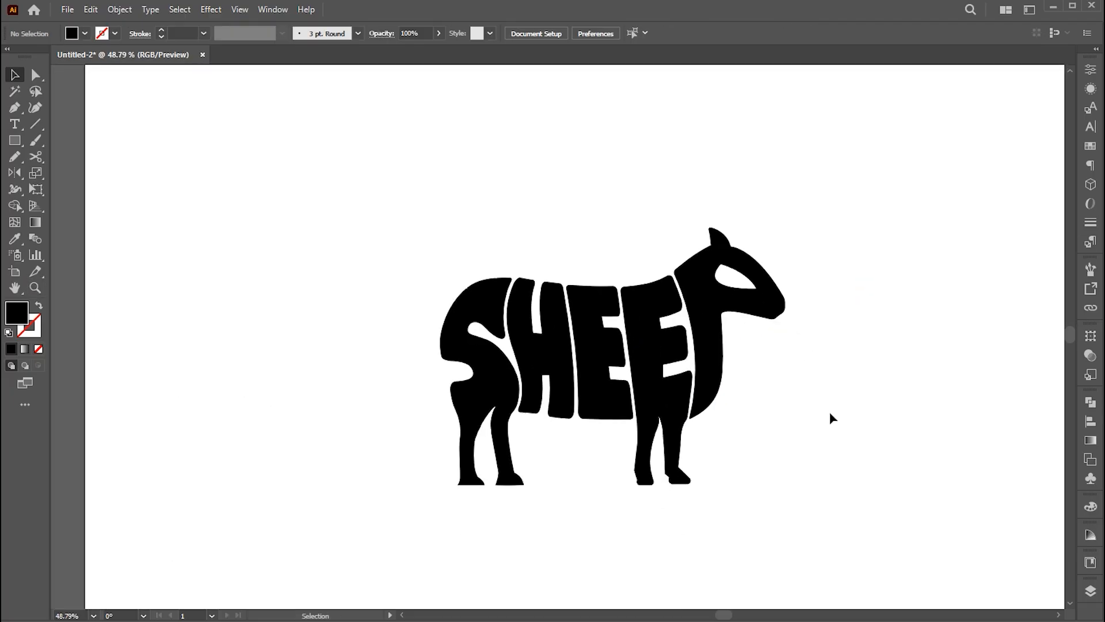
{"action": "mouse_move", "coordinate": [833, 258]}
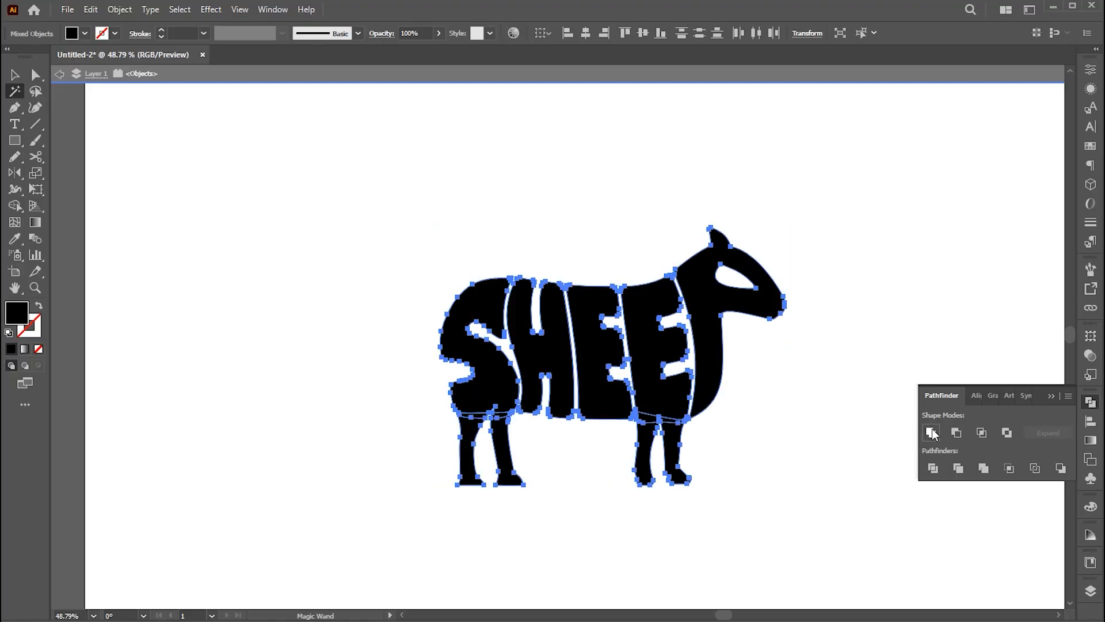
- Apply Pathfinder Unite to the selected black sheep pieces
{"action": "left_click", "coordinate": [932, 433]}
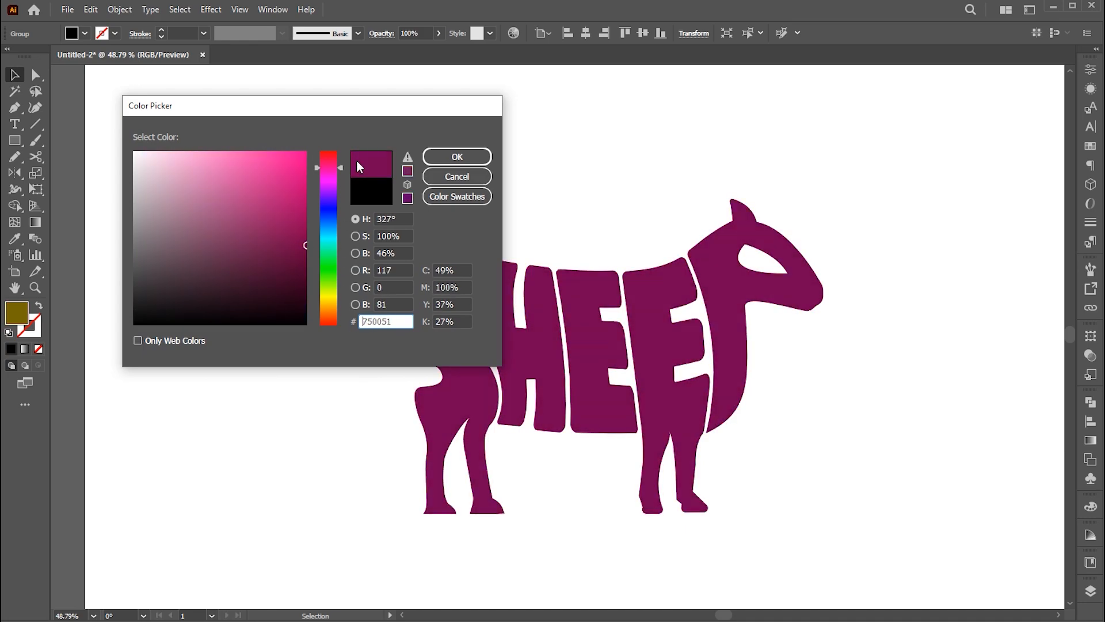
- Confirm hex 750051 as the sheep's fill in the Color Picker
{"action": "left_click", "coordinate": [456, 157]}
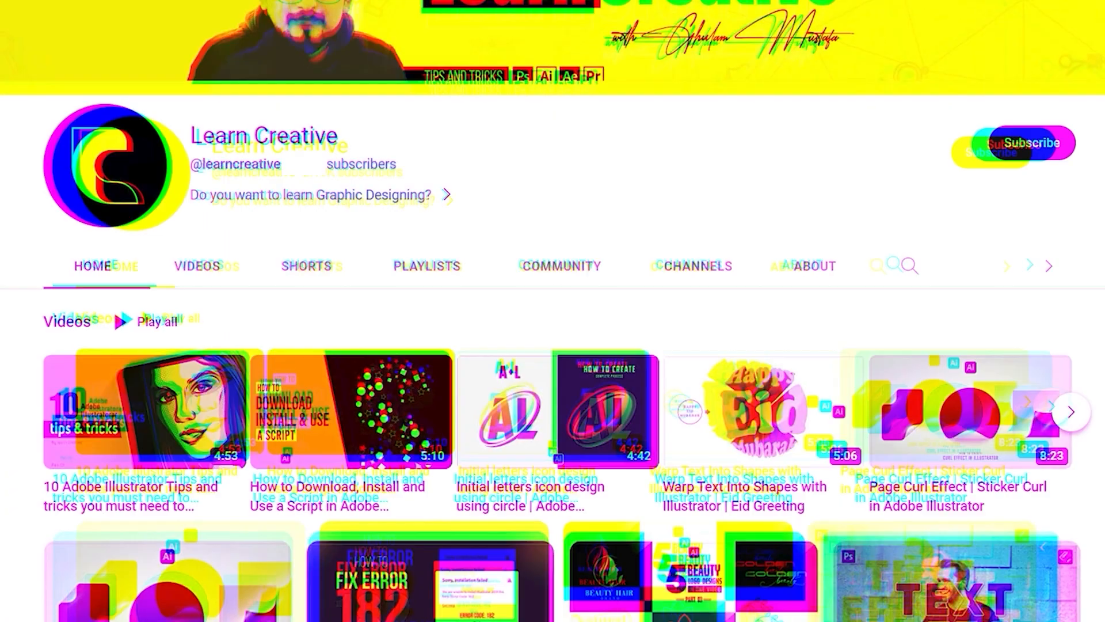
- Scroll down the Learn Creative channel to browse more tutorial videos
{"action": "scroll", "scroll_direction": "down", "scroll_amount": 3}
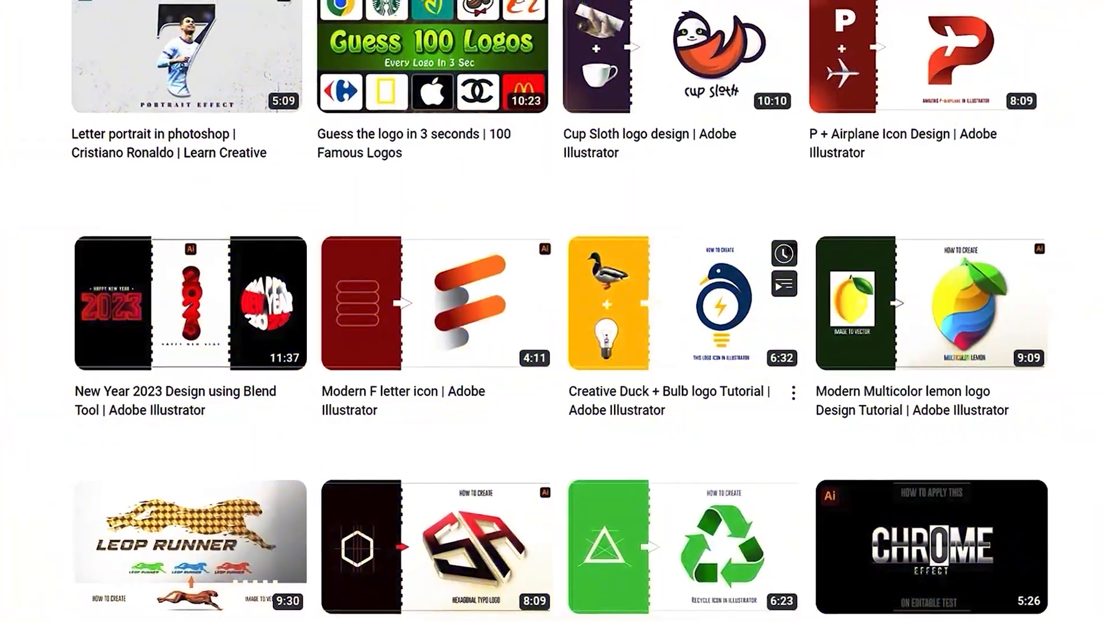
{"action": "scroll", "scroll_direction": "down", "scroll_amount": 3}
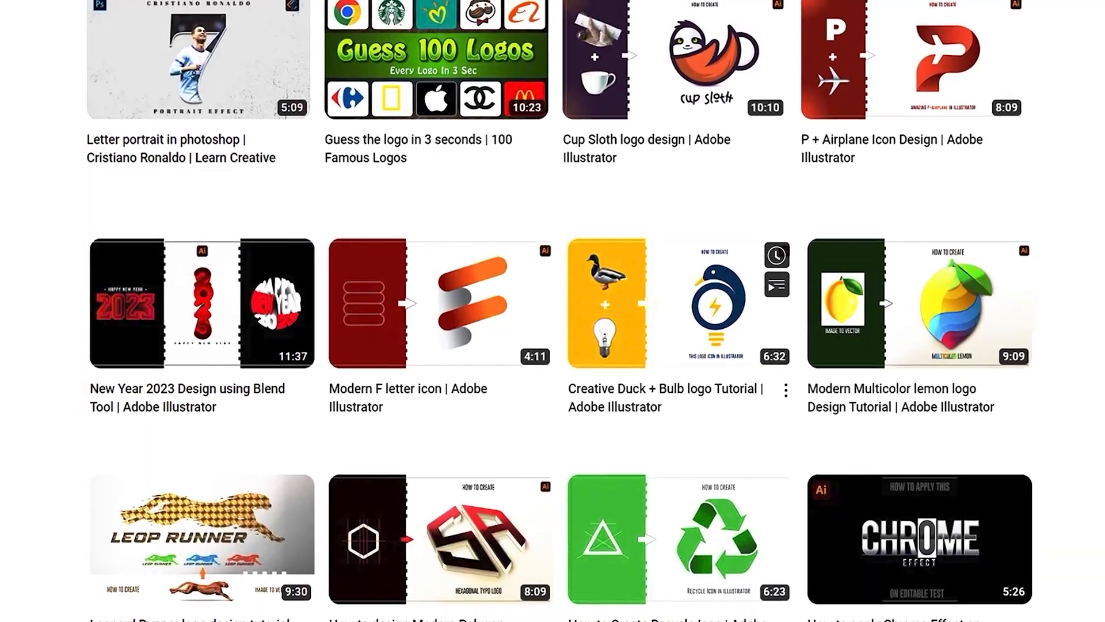